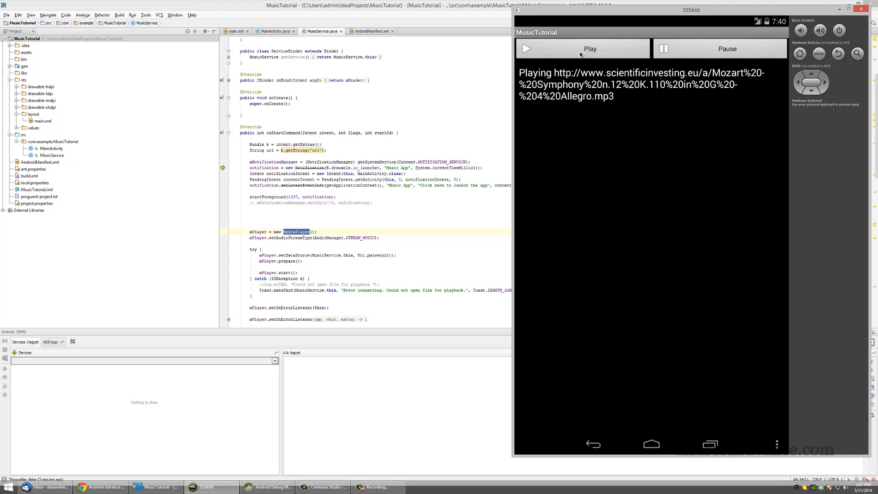
mouse_move(620, 299)
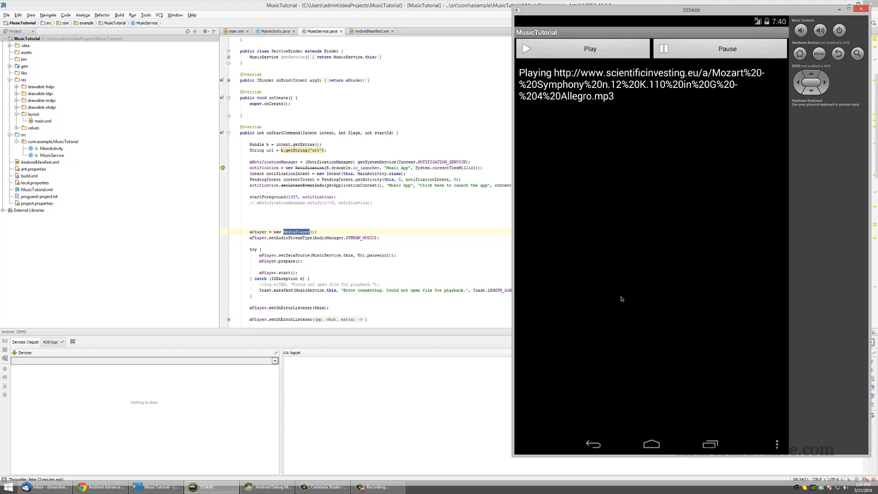
mouse_move(645, 299)
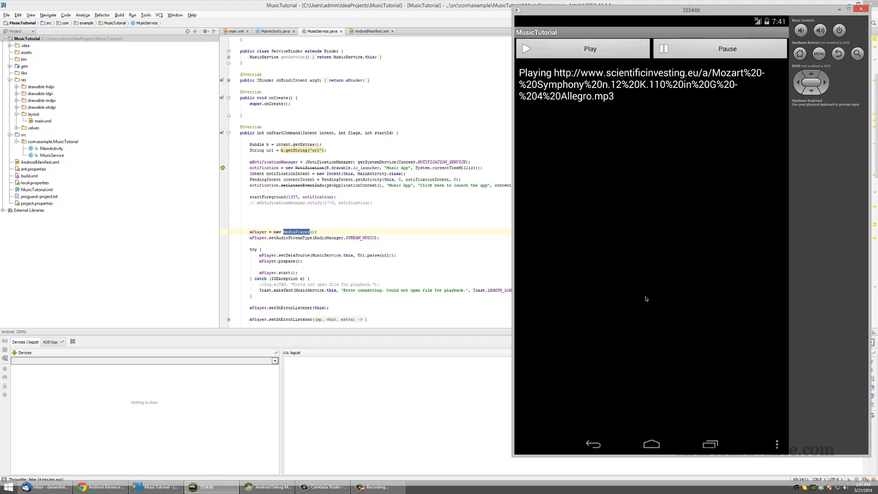
Return to the player through the Music App notification and pause the streaming Mozart MP3.
click(590, 48)
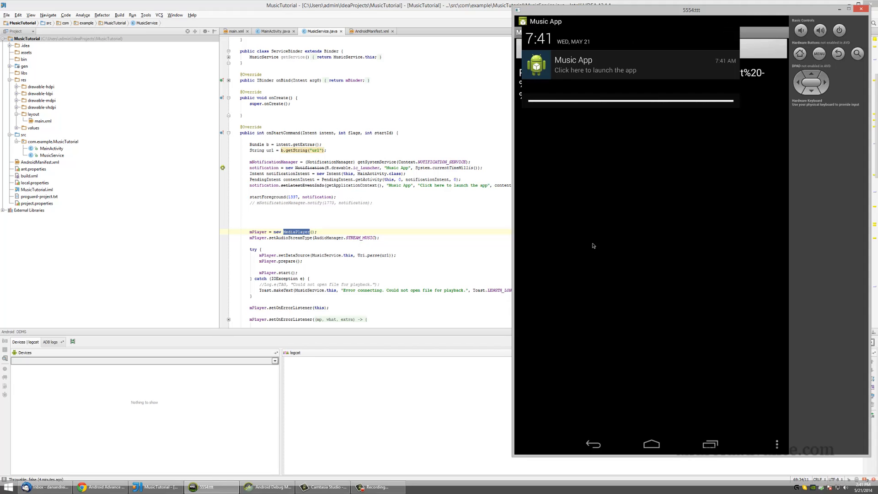
click(627, 65)
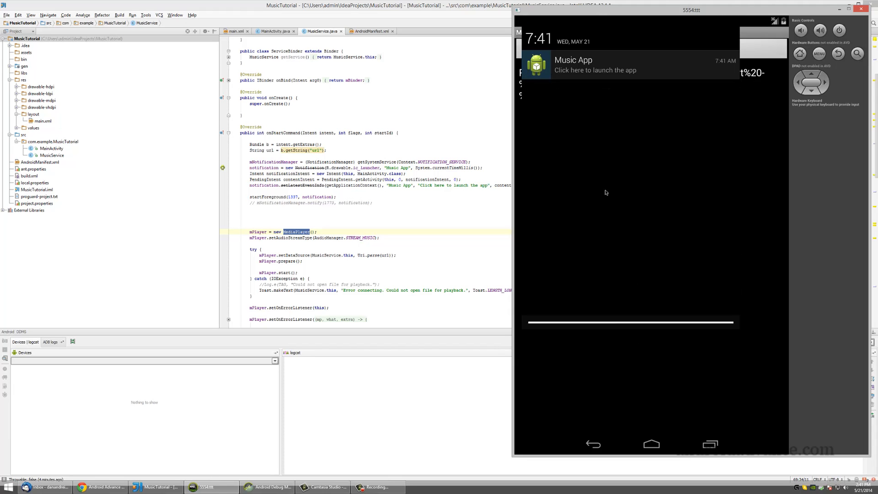
click(595, 65)
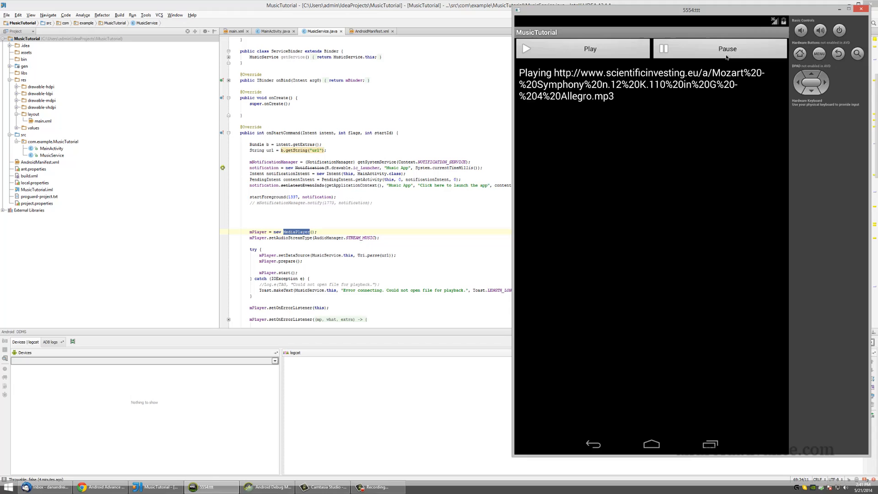
click(727, 48)
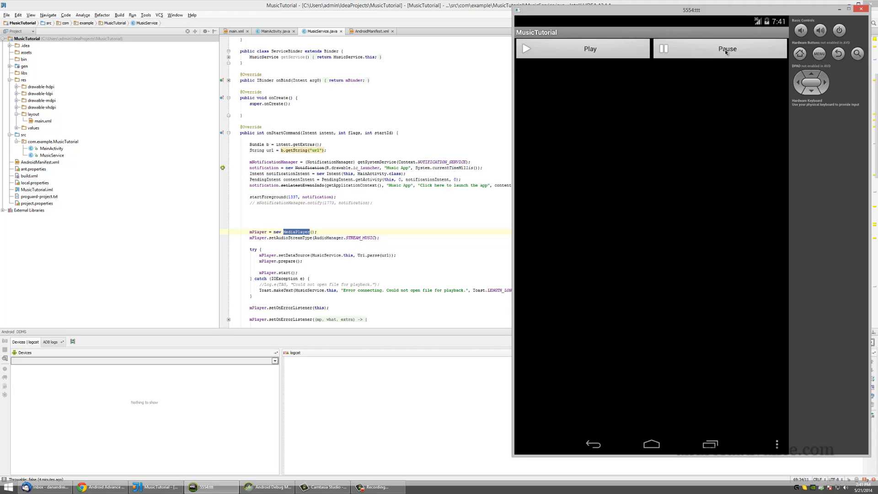
mouse_move(599, 324)
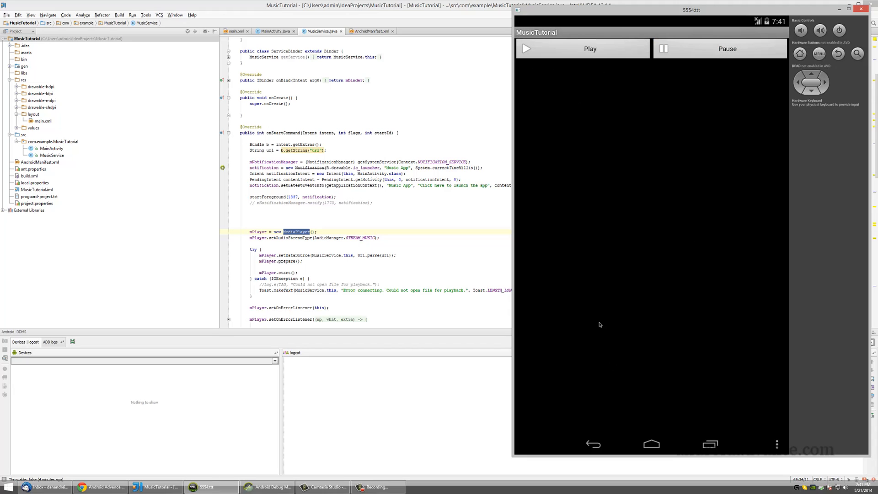
mouse_move(406, 228)
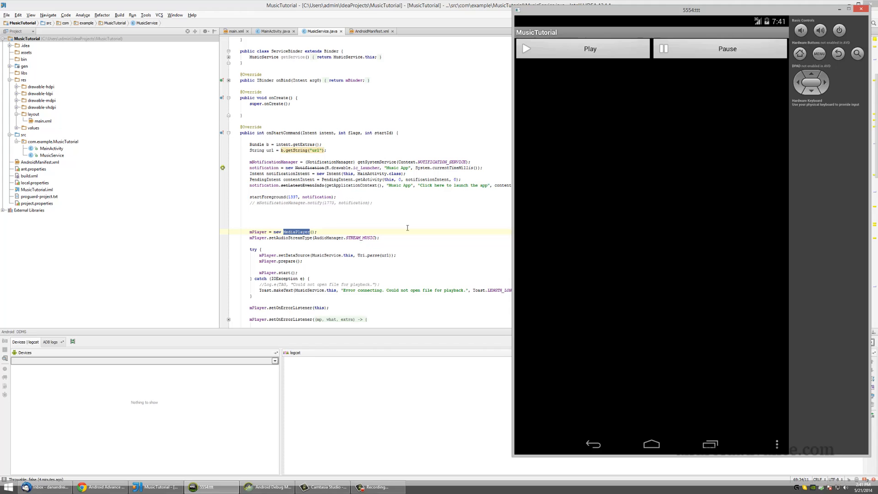
mouse_move(389, 266)
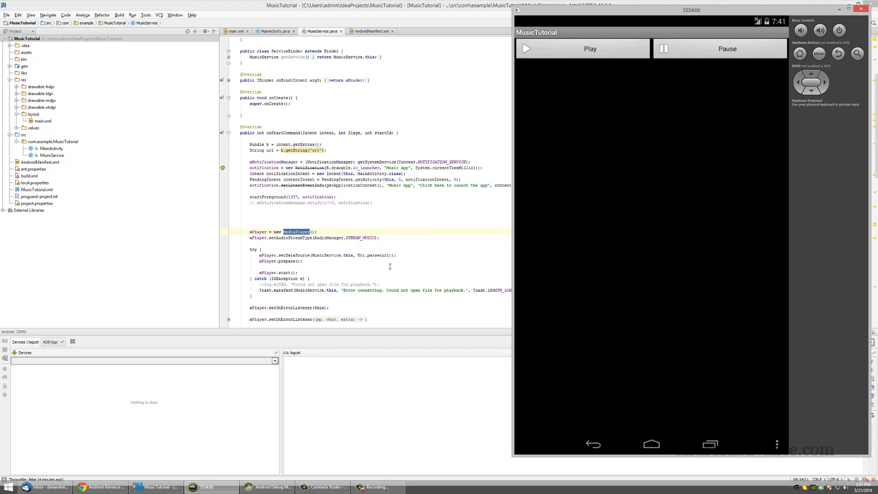
Bring IntelliJ forward and review MusicService.java's member field declarations at the top.
click(7, 14)
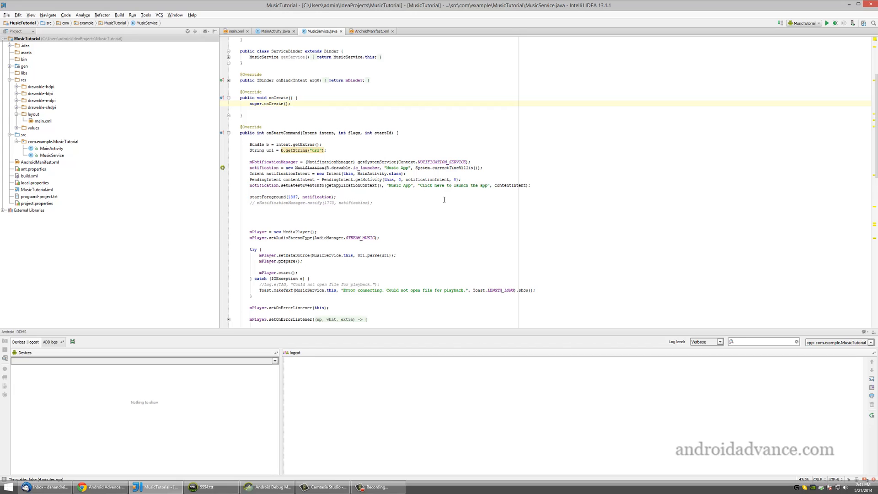
click(51, 155)
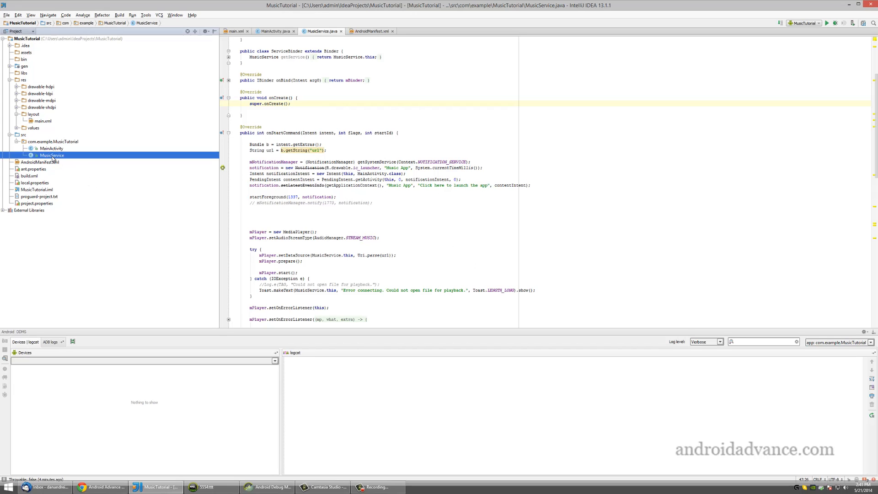
scroll(up, 3)
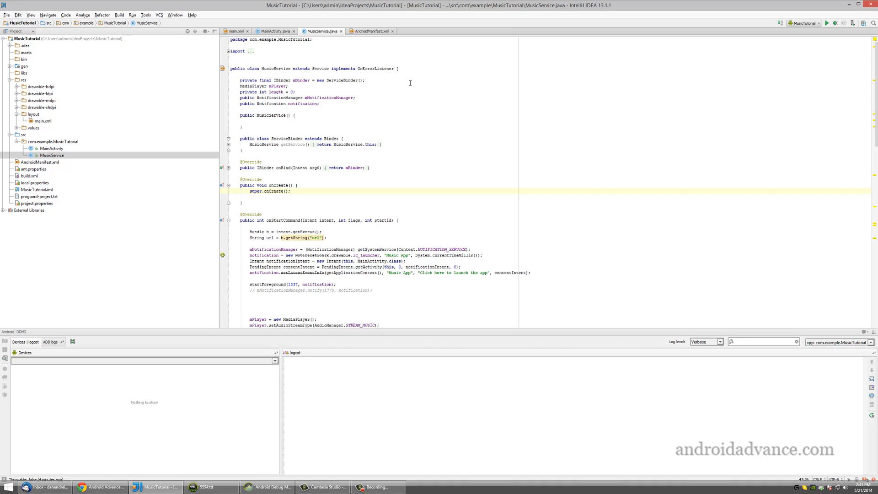
drag(398, 69, 379, 143)
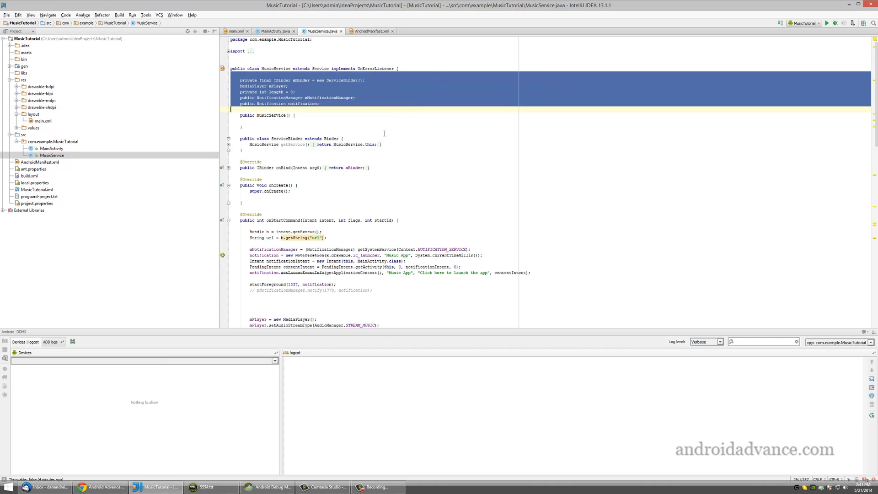
mouse_move(391, 194)
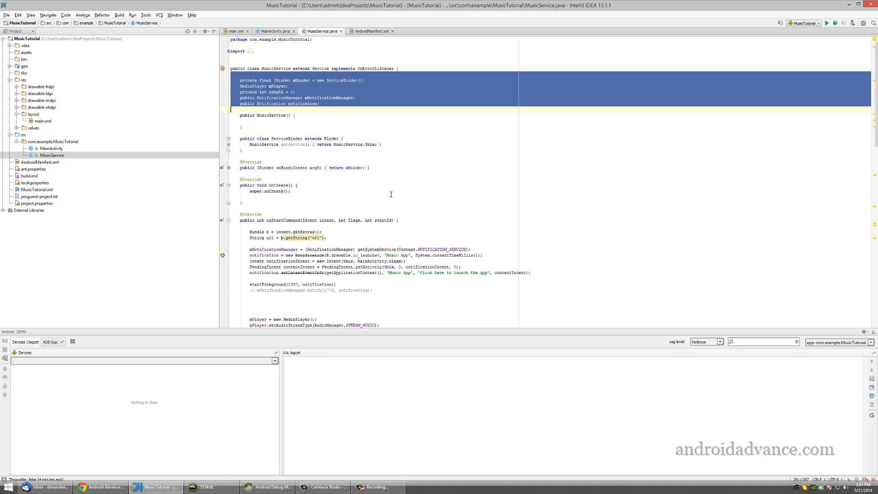
mouse_move(376, 177)
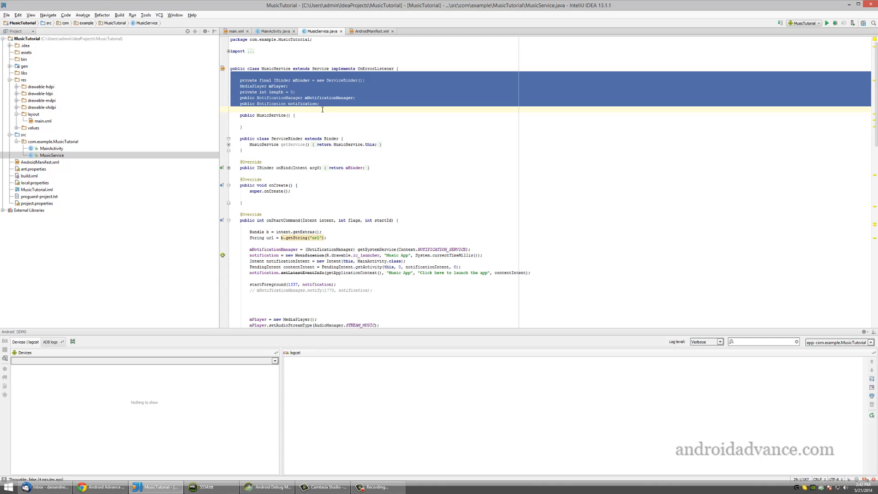
click(313, 113)
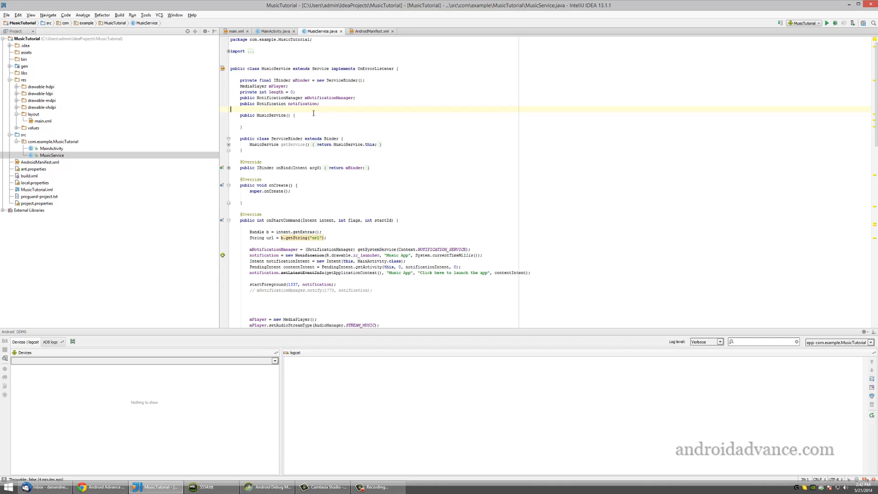
mouse_move(357, 127)
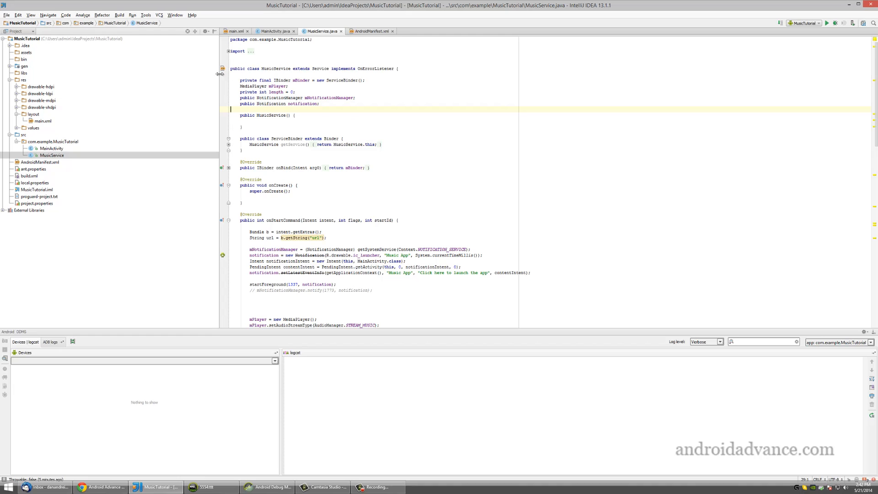
Close the current project and start the New Project wizard.
click(6, 14)
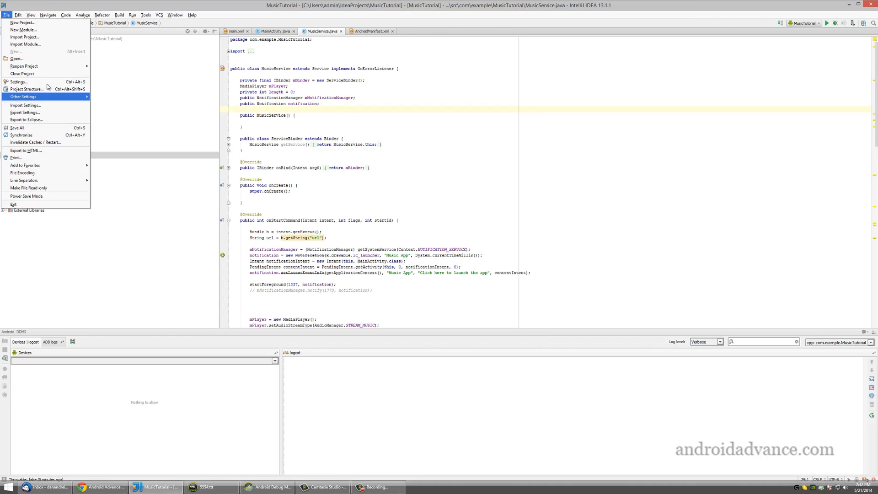
click(22, 73)
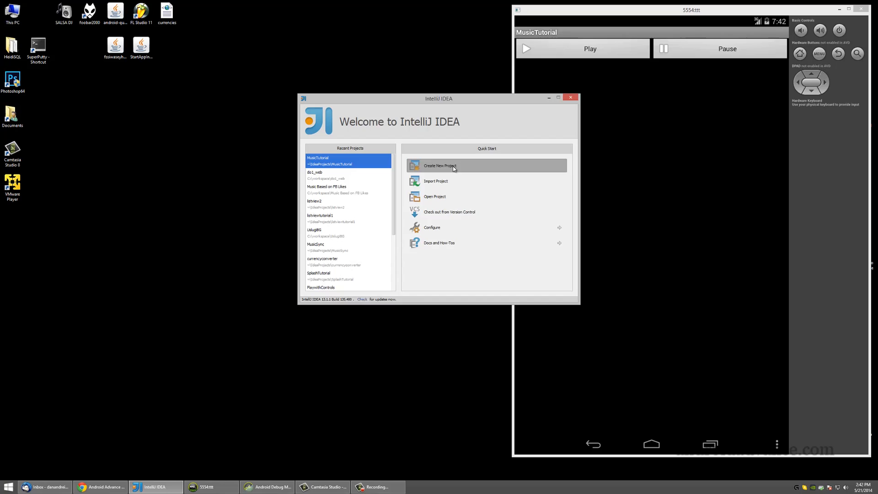
click(440, 165)
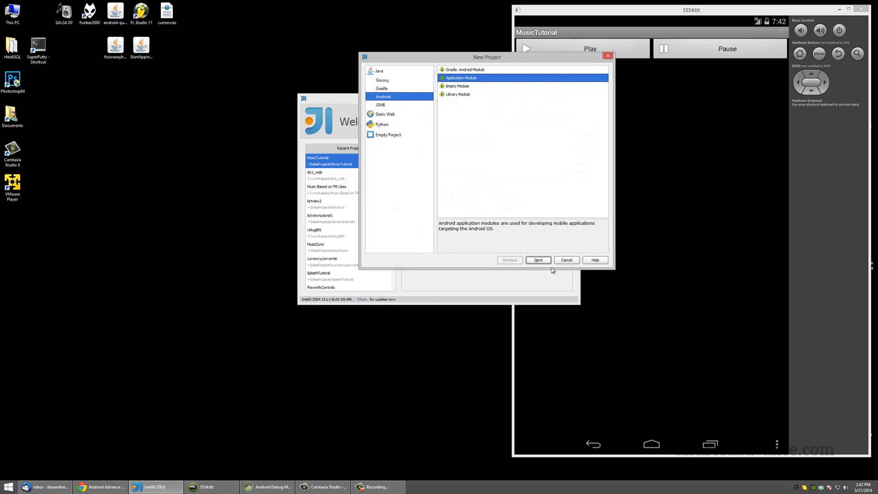
Create the Android application module InternetMp3Player and expand its generated file tree.
click(537, 260)
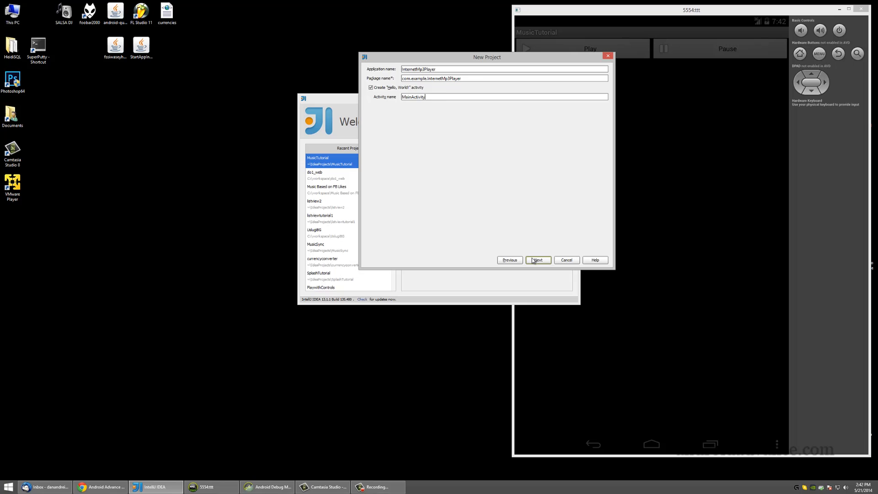
click(537, 258)
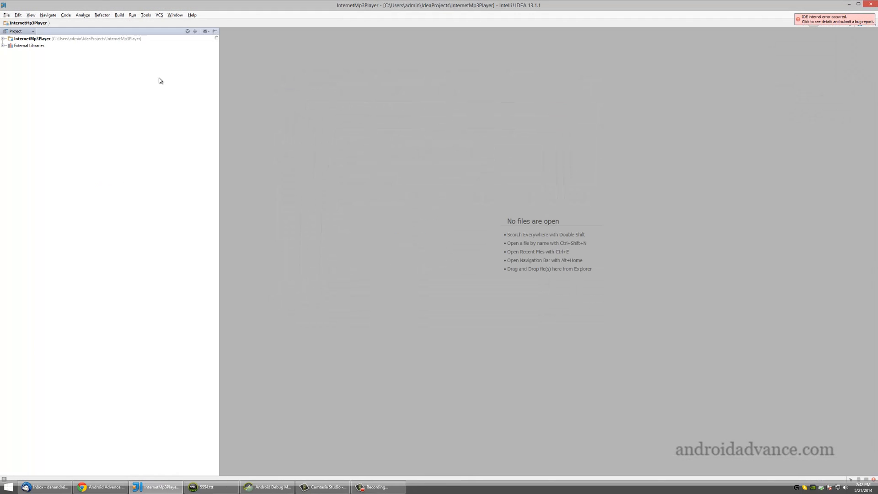
click(4, 39)
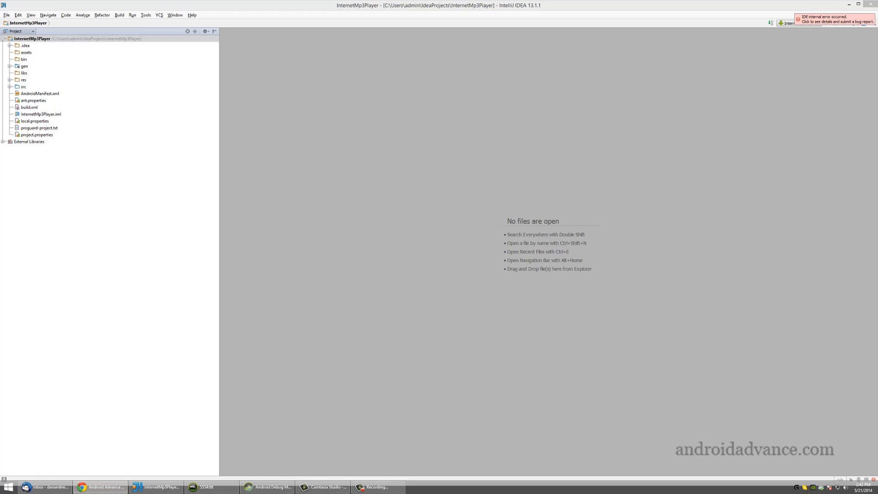
Download the Internet Mp3 Player sources from androidadvance.com/tutorials.htm to the desktop.
click(100, 487)
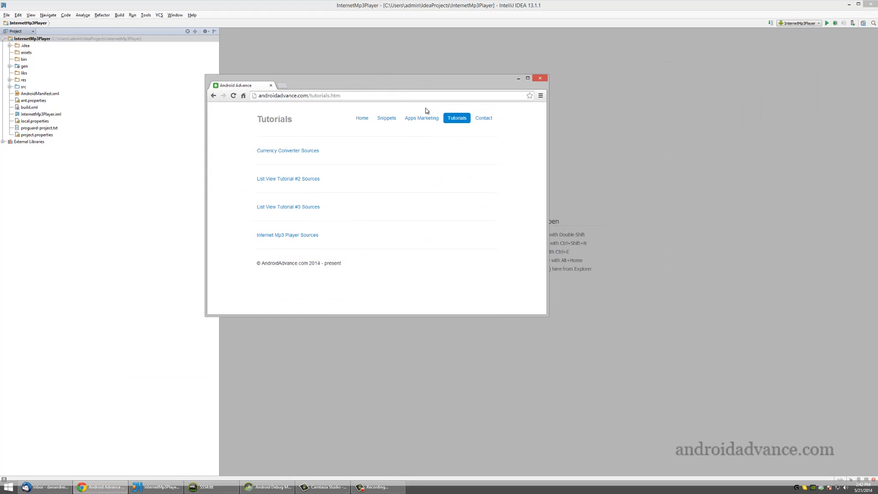
mouse_move(291, 240)
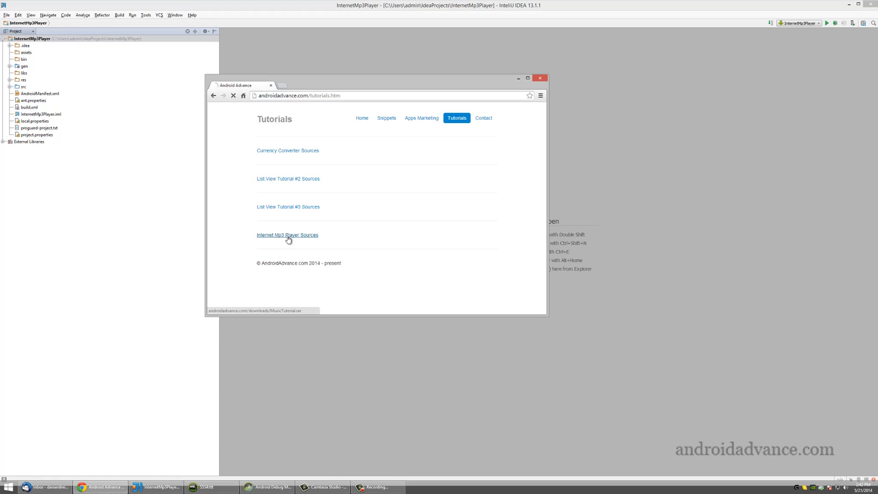
click(287, 235)
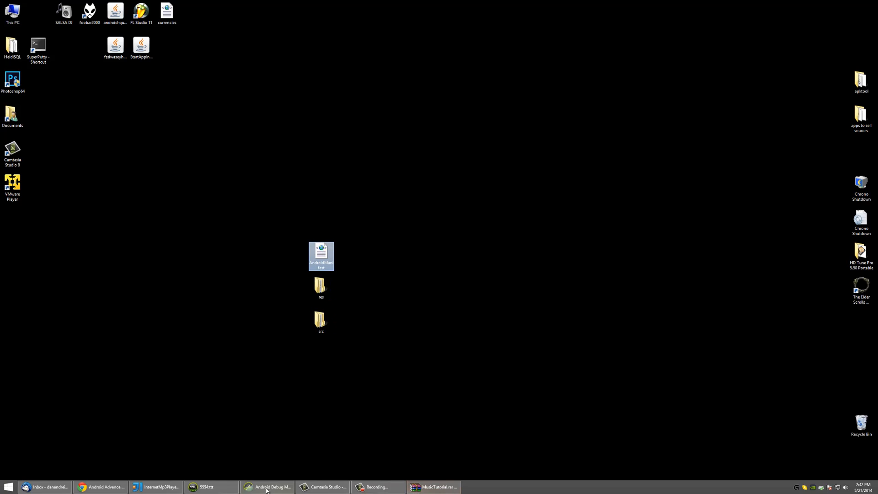
Paste the downloaded manifest and res folders into the project, overwriting all existing resource files.
click(156, 487)
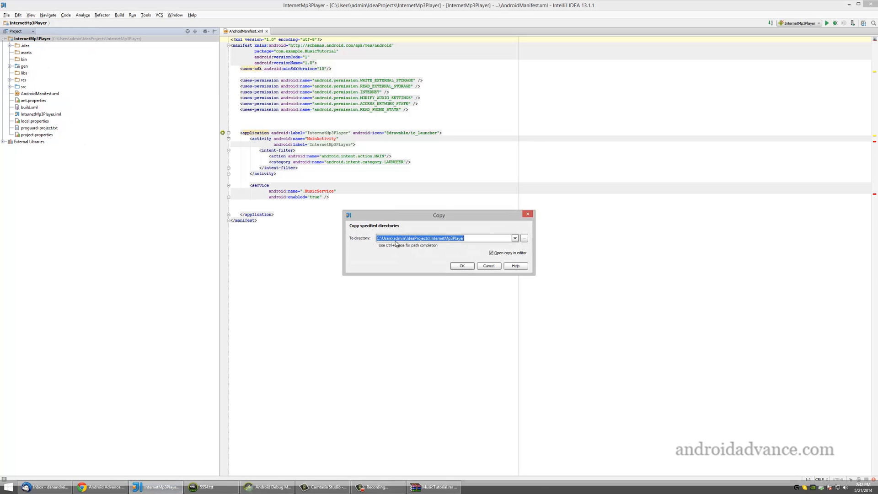
click(460, 265)
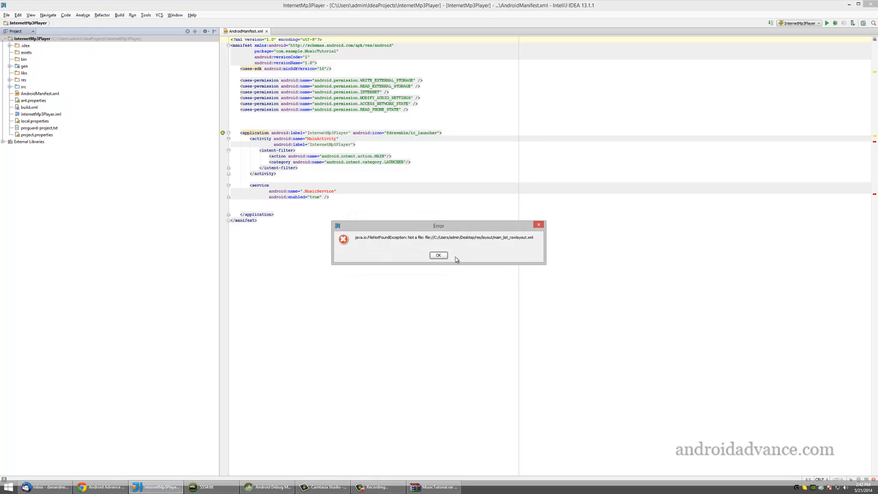
click(438, 255)
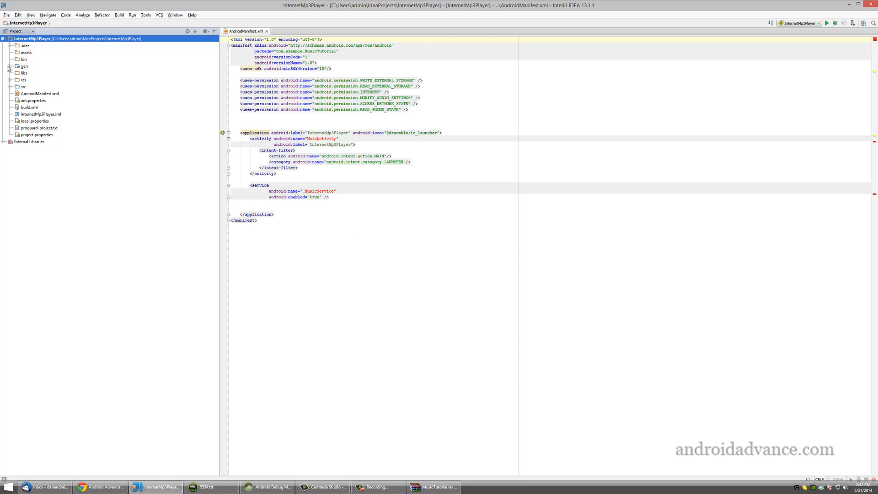
click(13, 86)
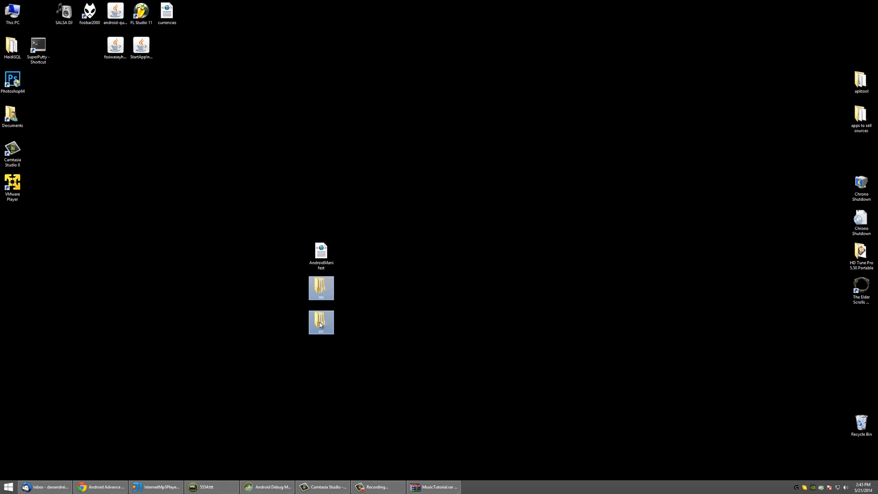
double_click(321, 288)
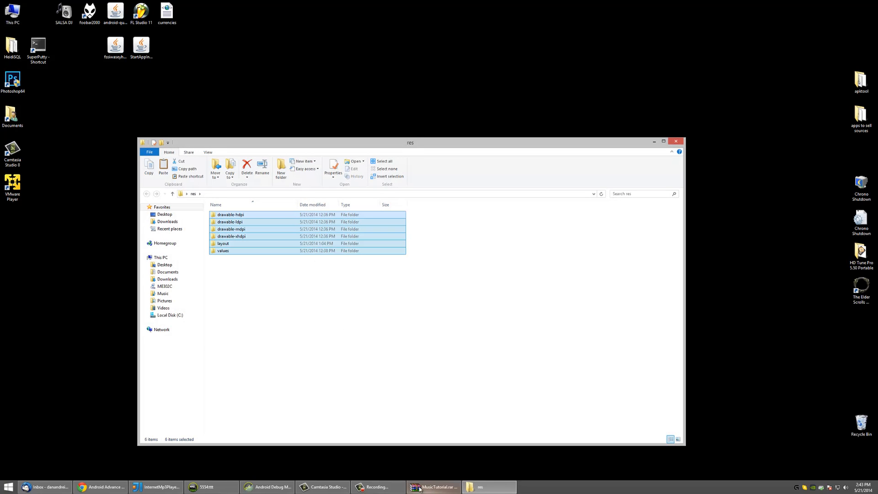
click(155, 486)
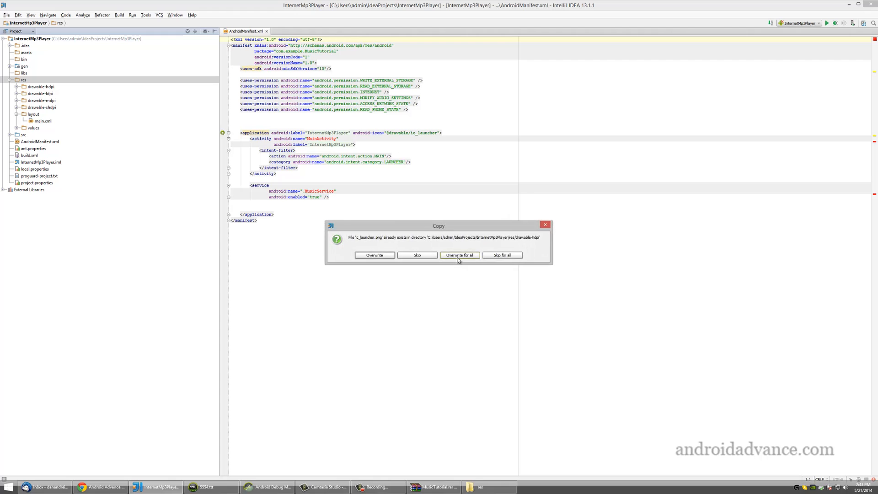
click(458, 255)
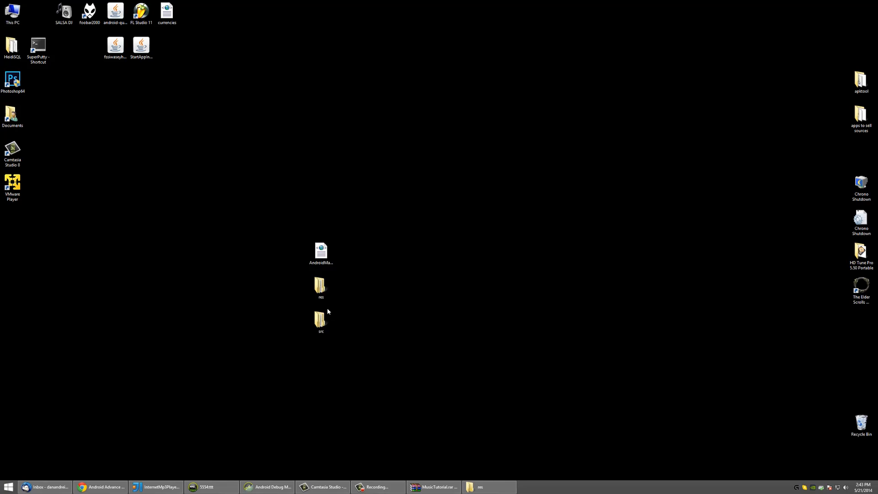
Copy the MainActivity and MusicService sources from the desktop src folder into the project.
double_click(321, 317)
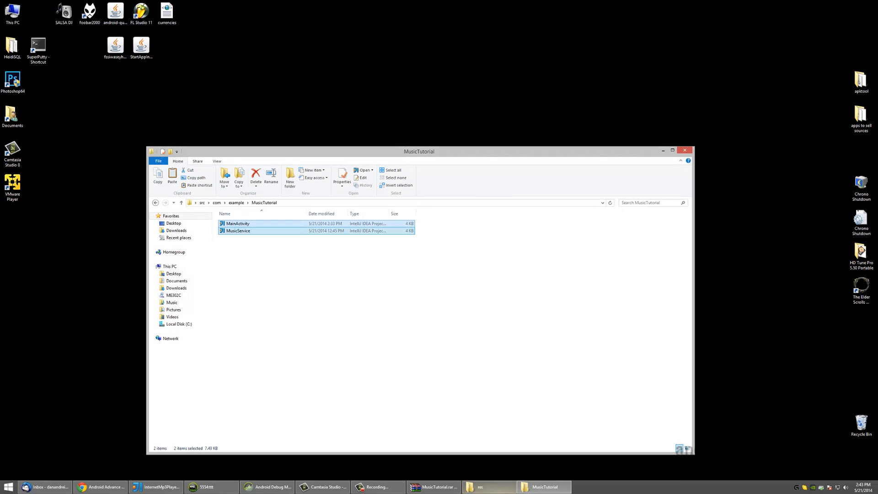
click(155, 487)
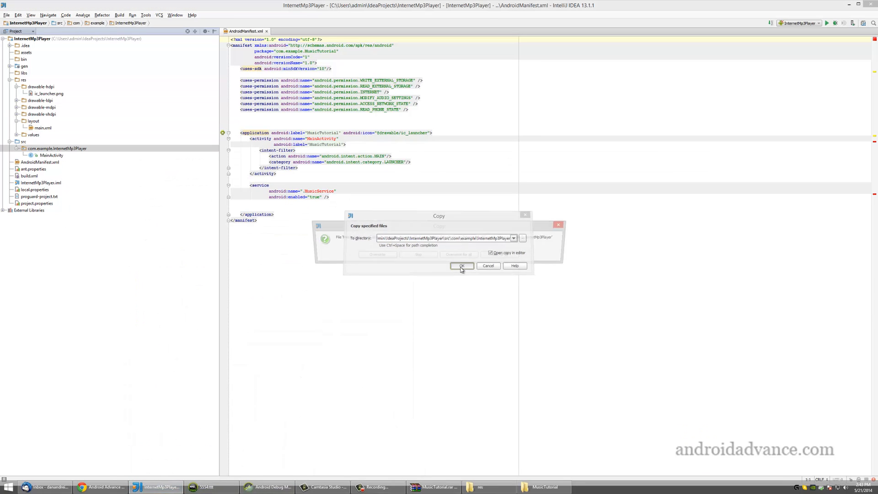
click(460, 265)
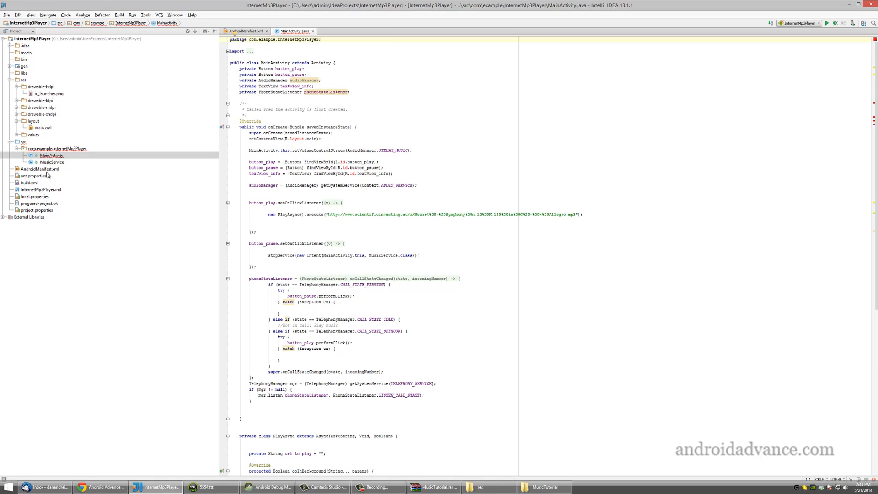
Change the manifest package name to com.example.InternetMp3Player.
click(39, 168)
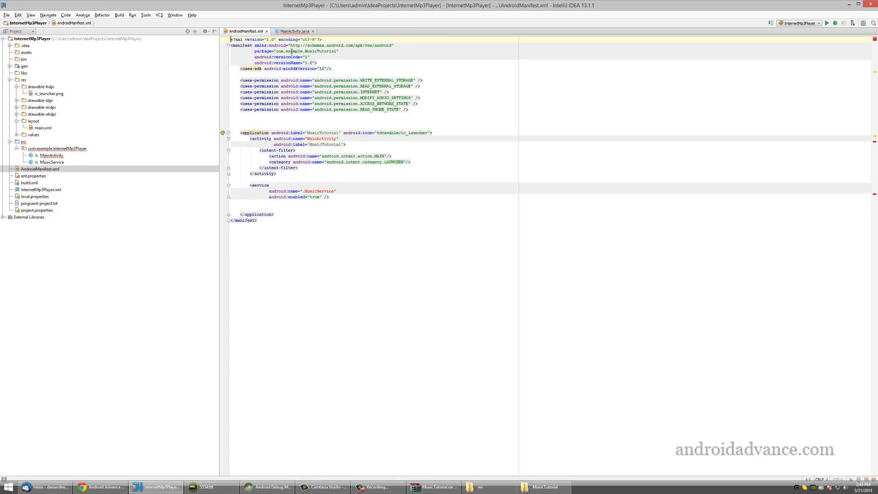
double_click(319, 51)
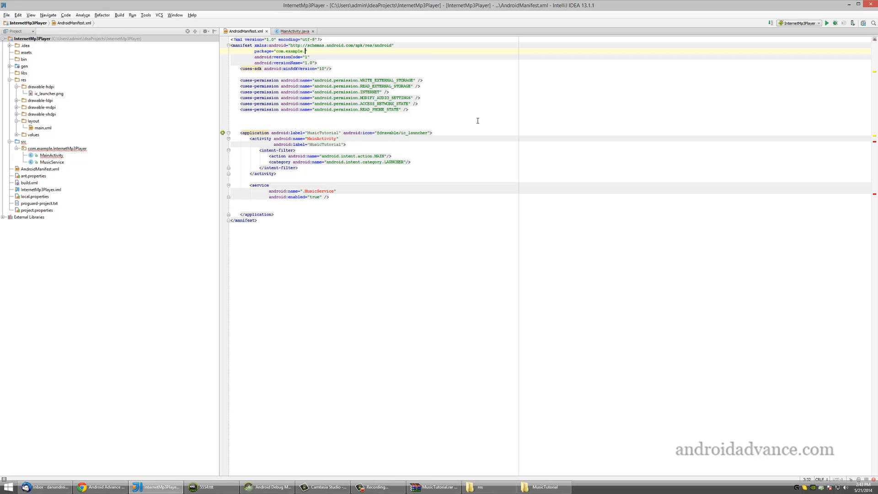
text(InternetMp3Player)
click(295, 138)
text(.)
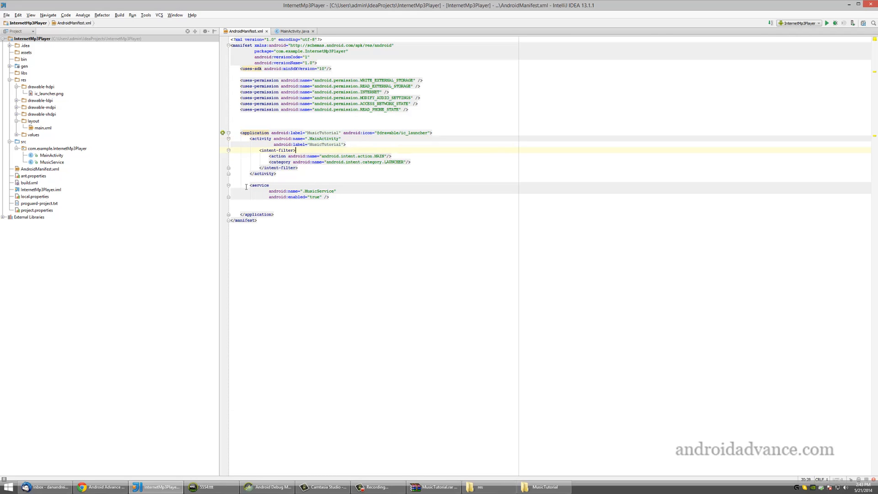
Check the MusicService class behind the manifest's service declaration, then move to the main layout.
drag(254, 138, 280, 173)
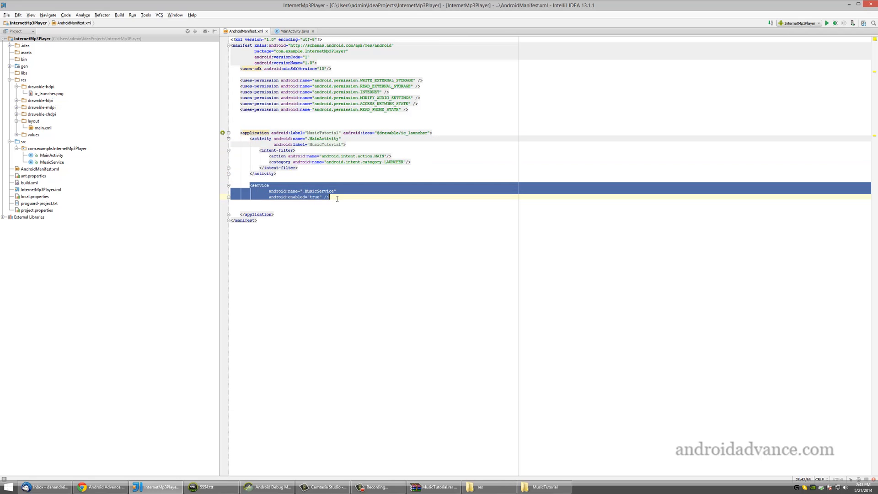
click(330, 197)
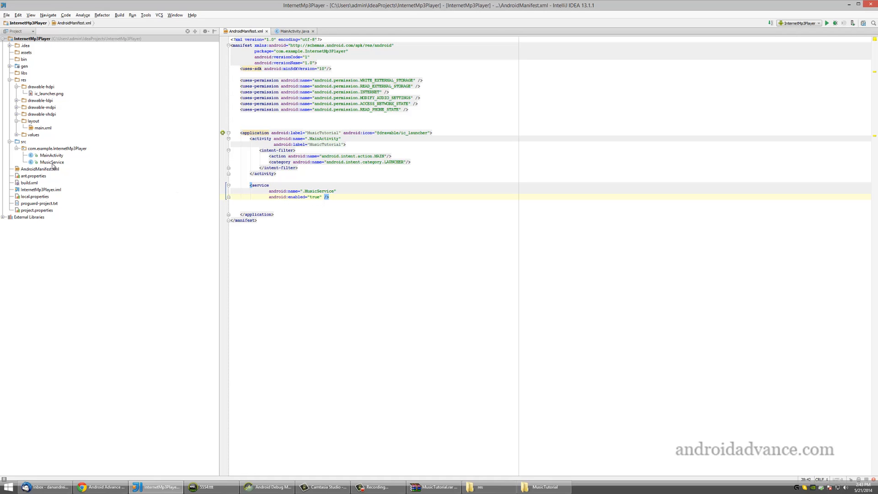
double_click(51, 162)
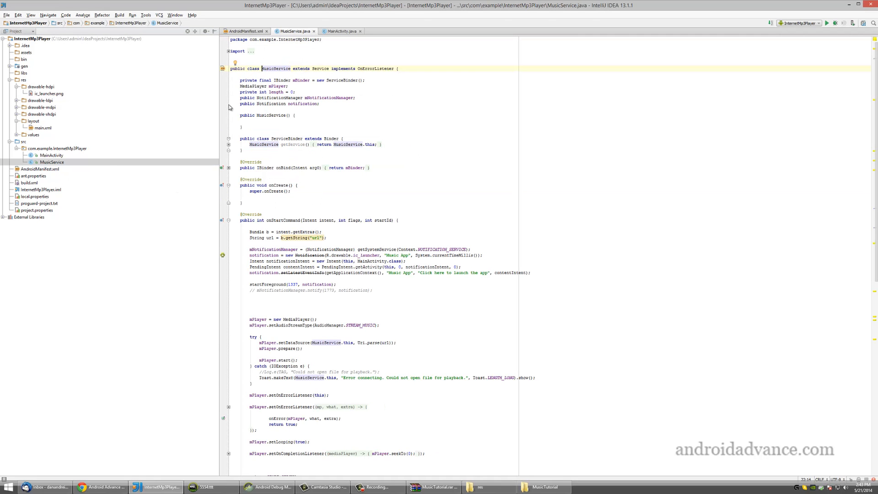
click(245, 31)
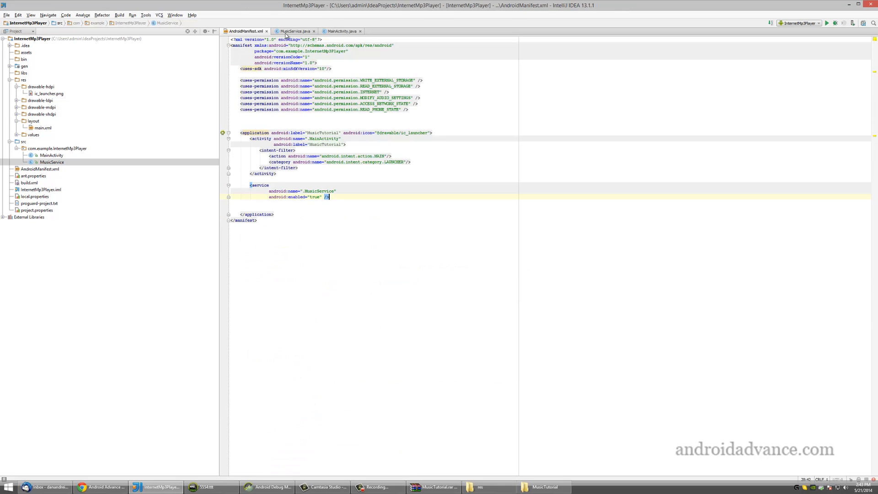
click(294, 31)
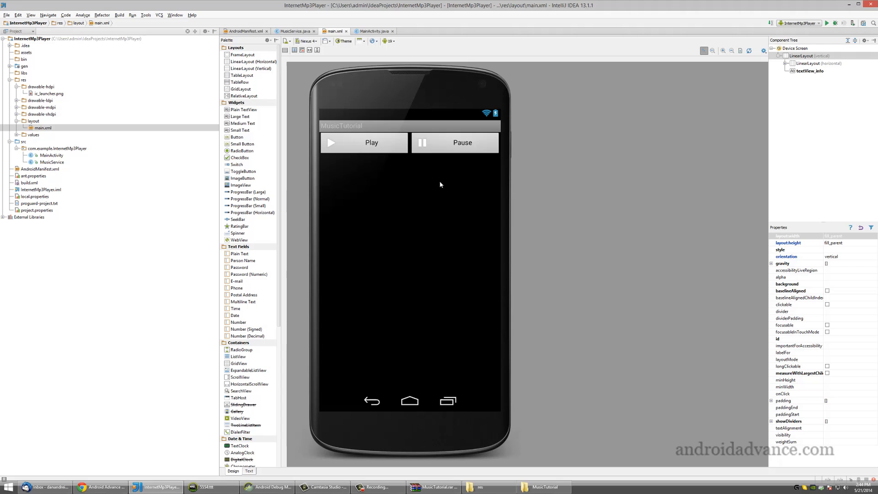
Expand the main.xml component tree to show button_play, button_pause and textView_info.
click(807, 71)
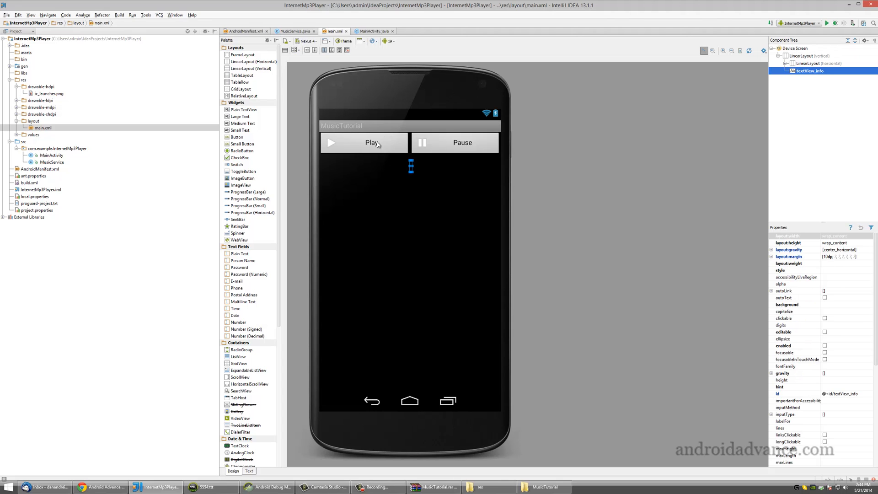
click(789, 63)
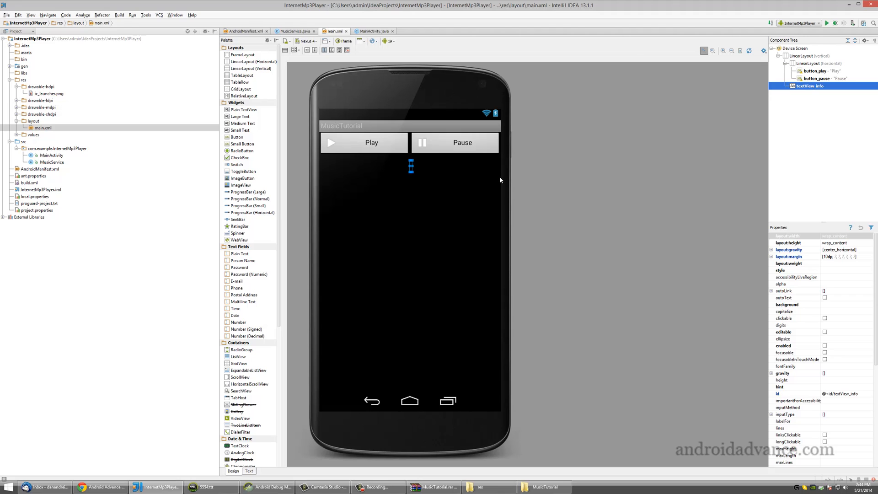
mouse_move(48, 158)
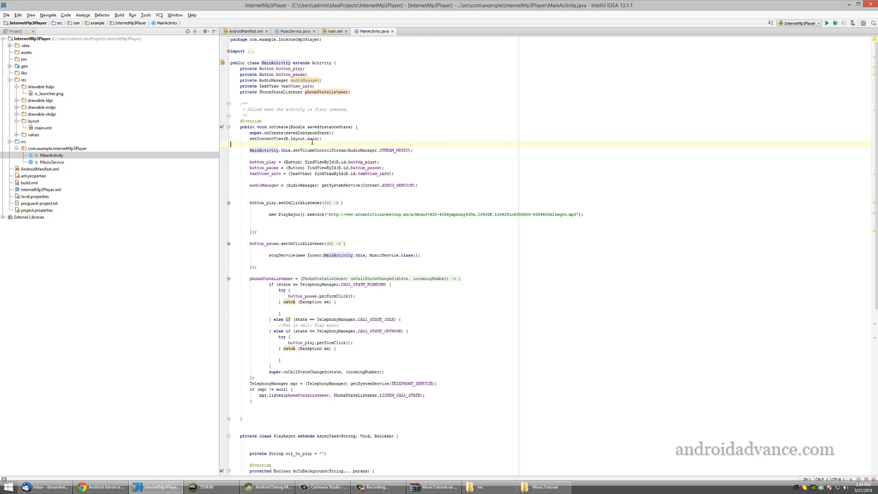
click(229, 52)
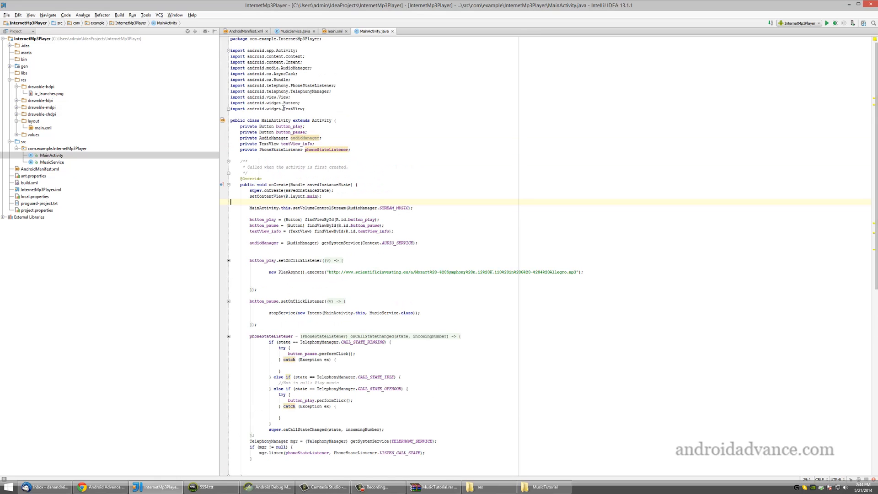
mouse_move(378, 165)
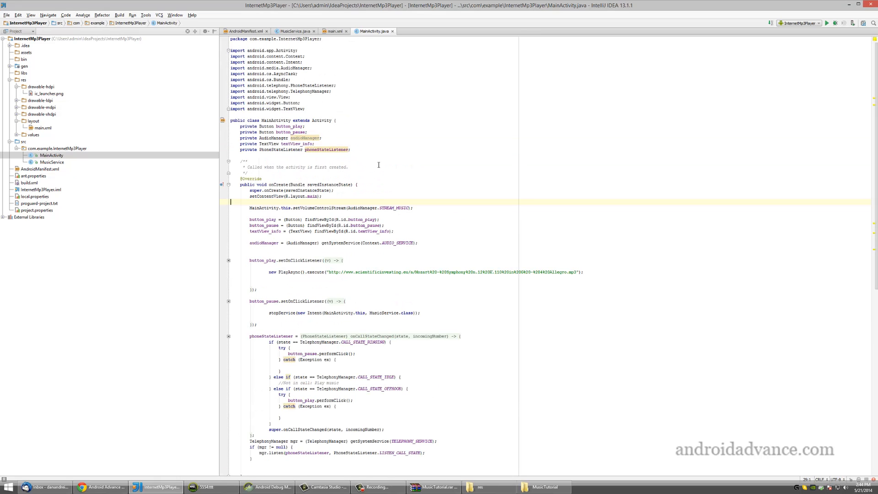
mouse_move(281, 263)
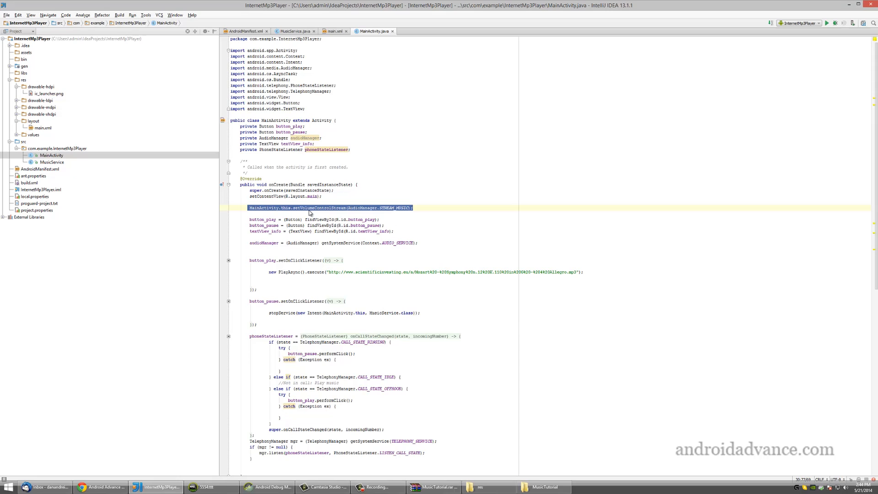
click(328, 208)
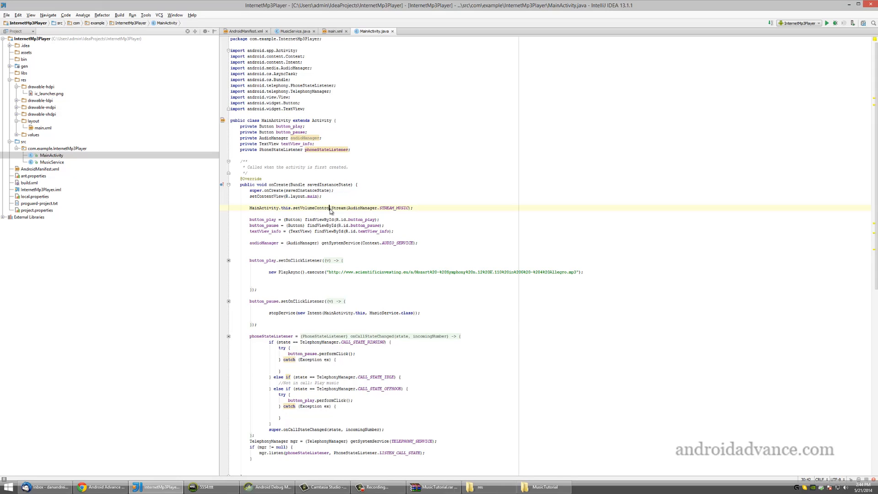
double_click(394, 208)
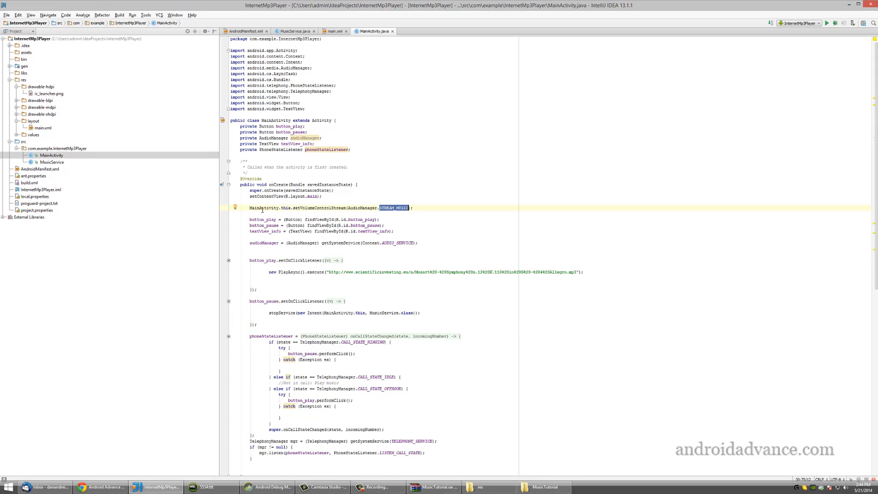
triple_click(330, 208)
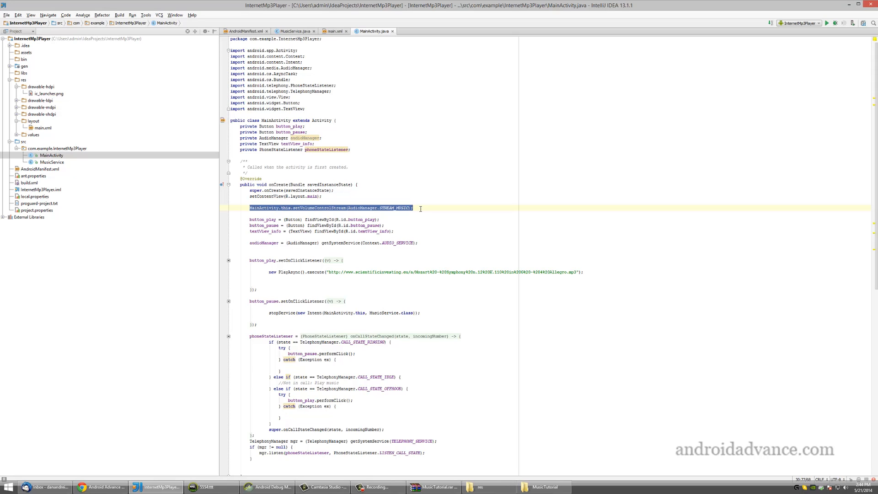
click(420, 207)
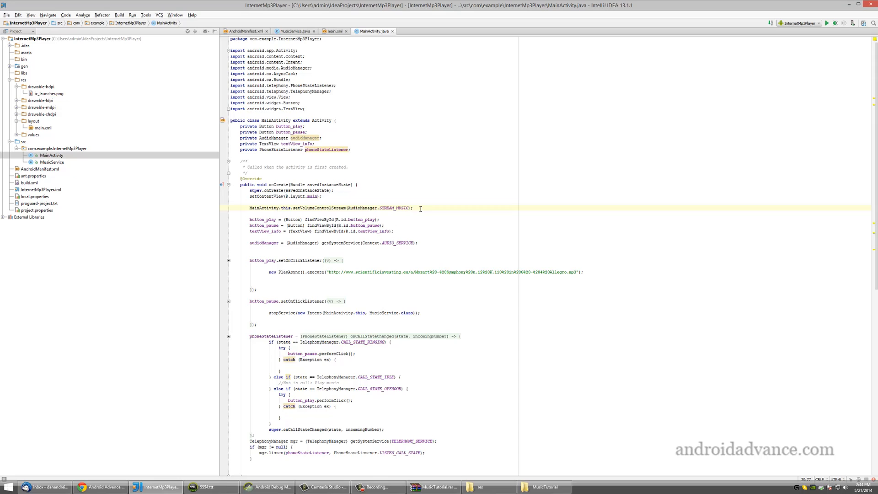
click(249, 219)
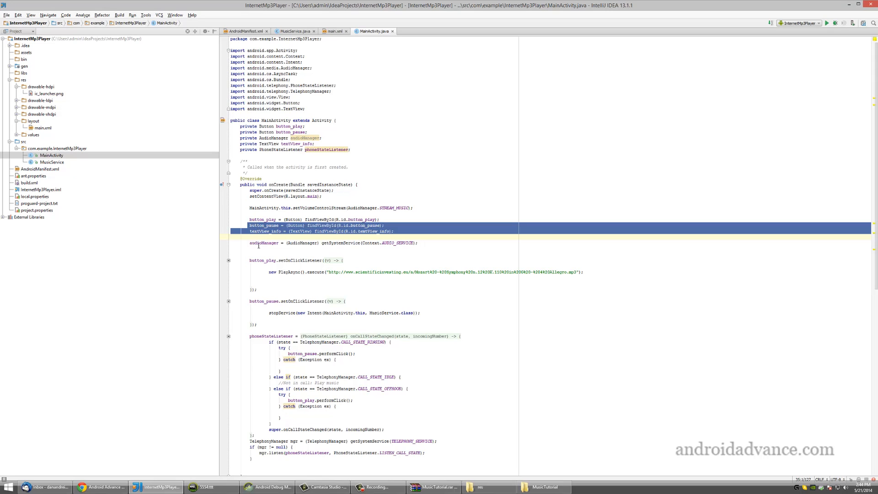
mouse_move(248, 244)
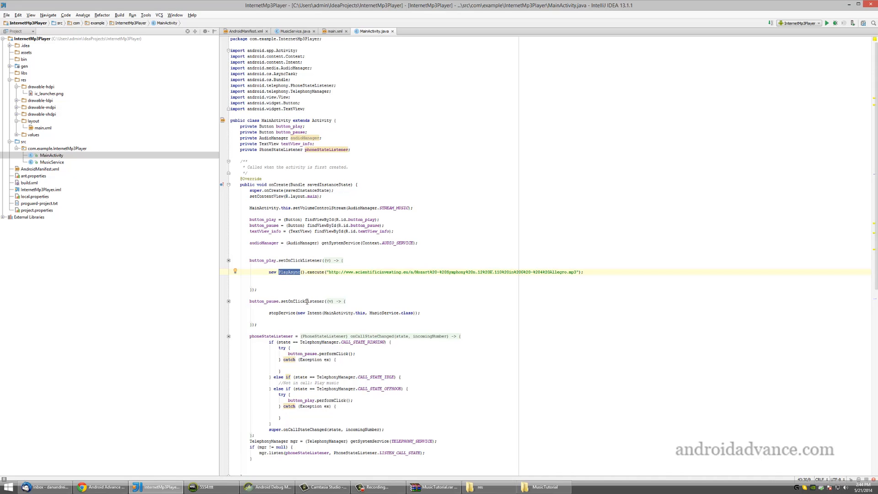
scroll(down, 3)
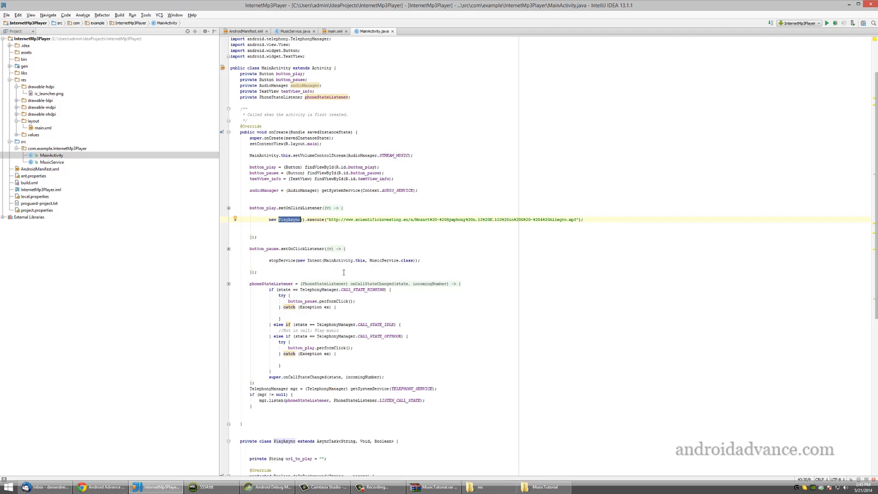
scroll(down, 3)
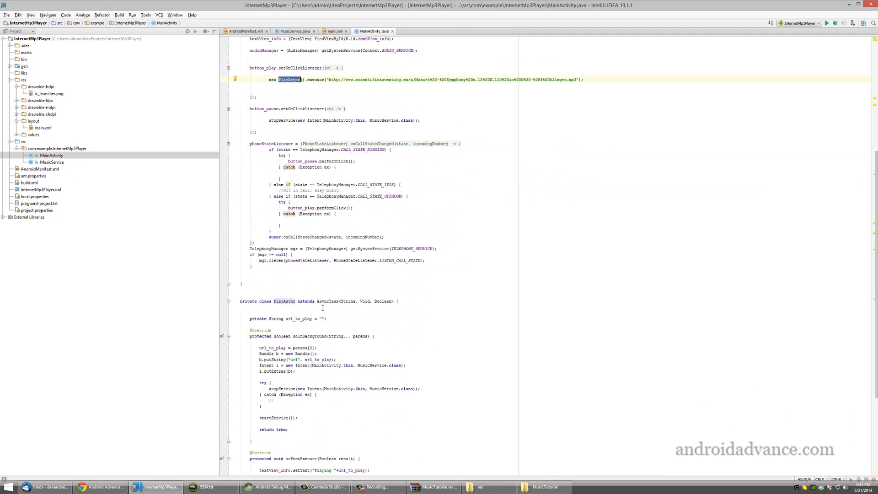
scroll(down, 3)
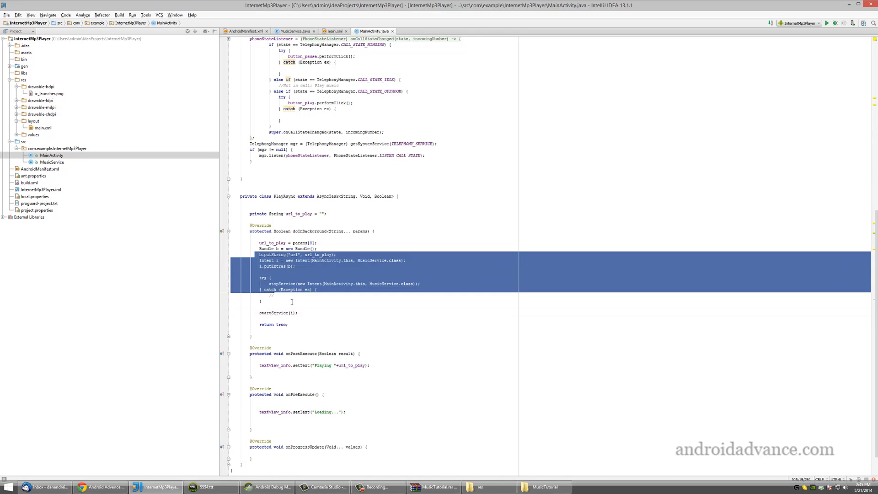
click(52, 163)
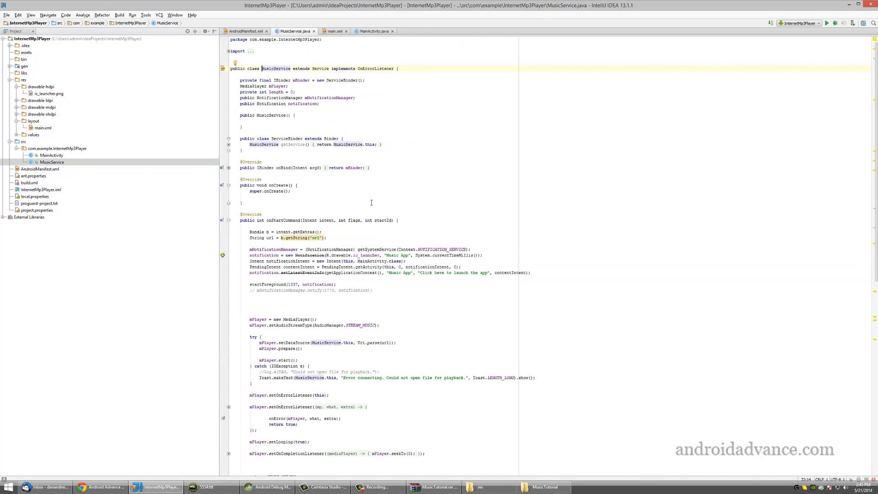
mouse_move(327, 233)
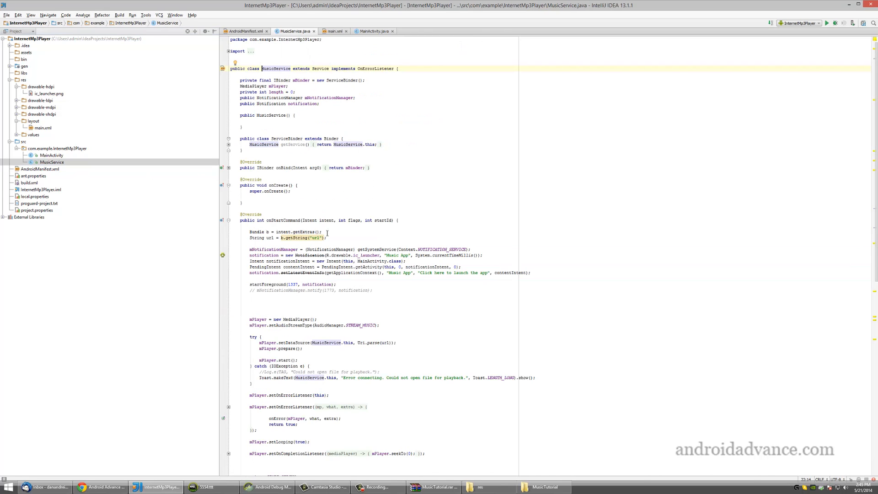
mouse_move(311, 237)
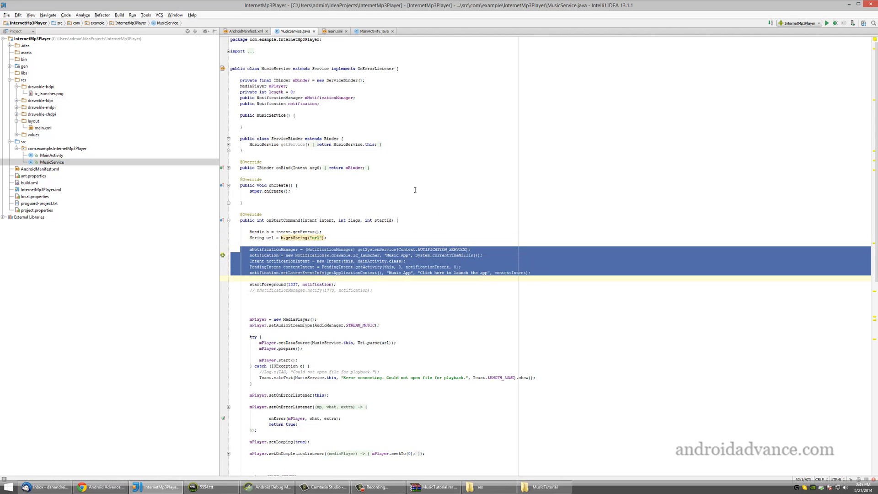
mouse_move(396, 258)
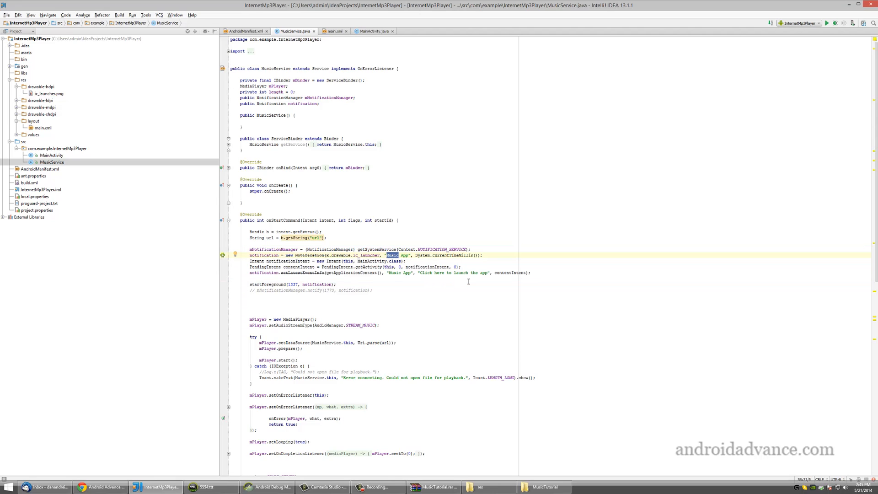
Scroll MusicService through its pause, resume, stop and onDestroy methods and back to onStartCommand's URL extraction.
scroll(down, 3)
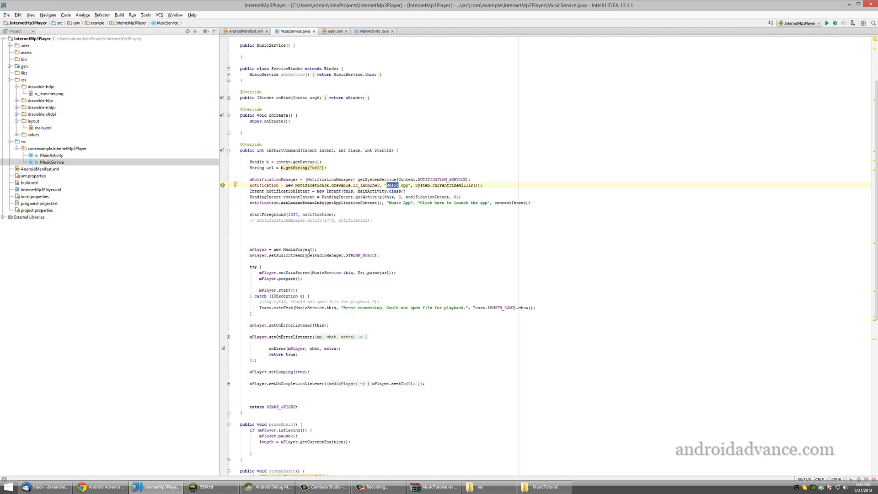
scroll(down, 3)
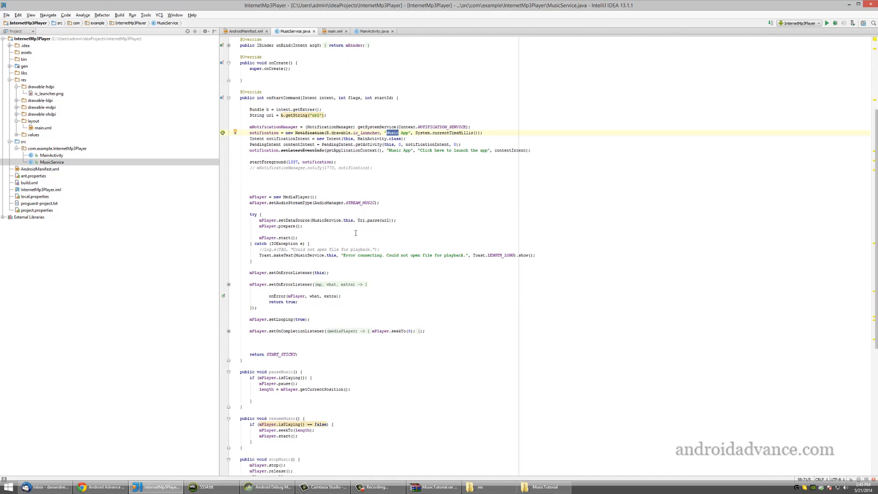
scroll(down, 3)
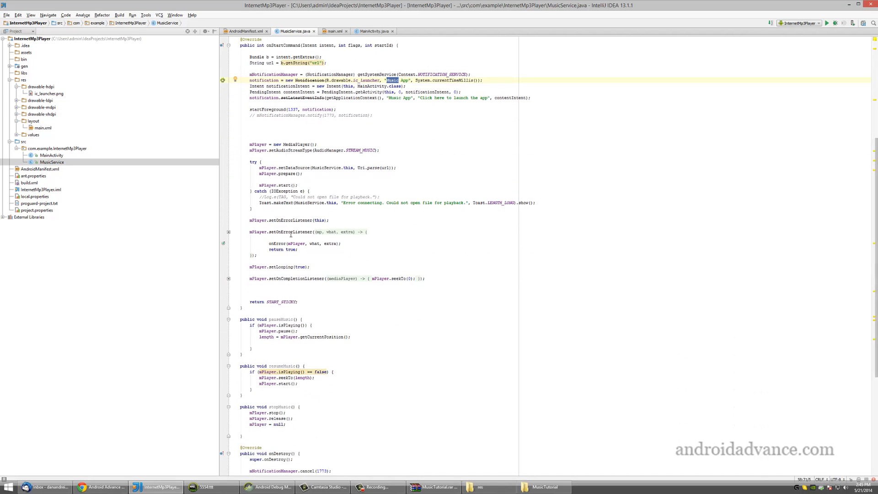
scroll(down, 3)
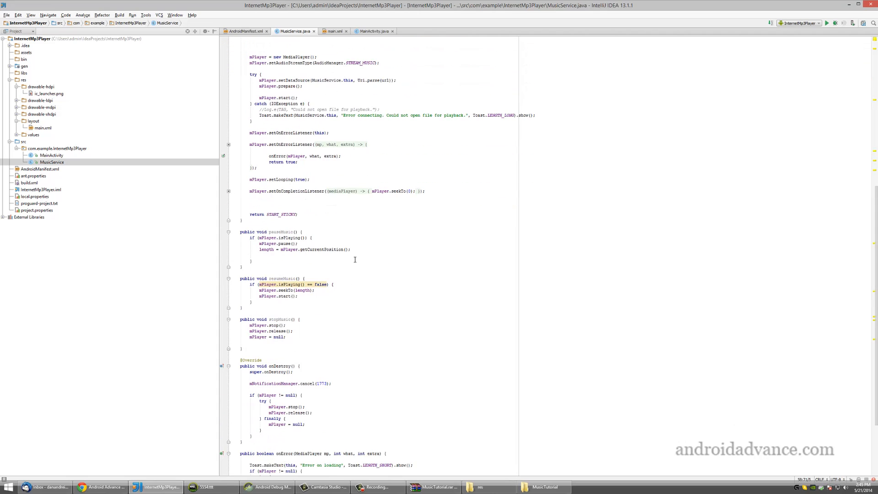
mouse_move(301, 259)
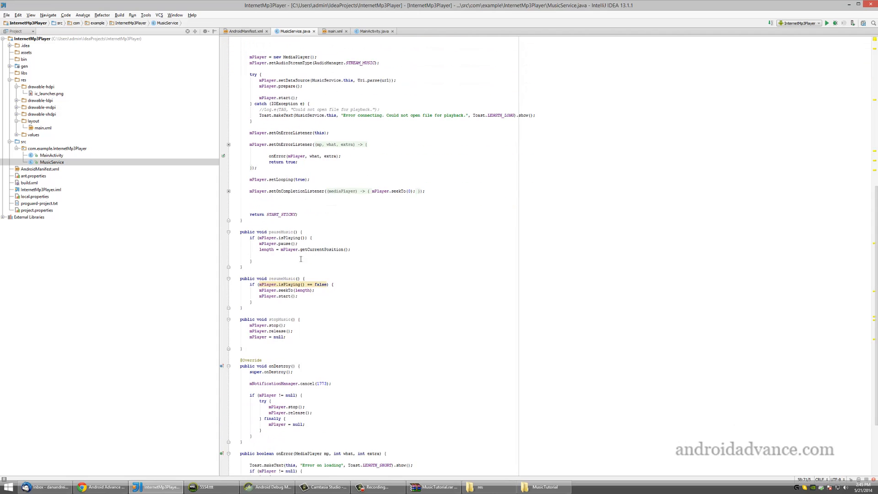
scroll(down, 3)
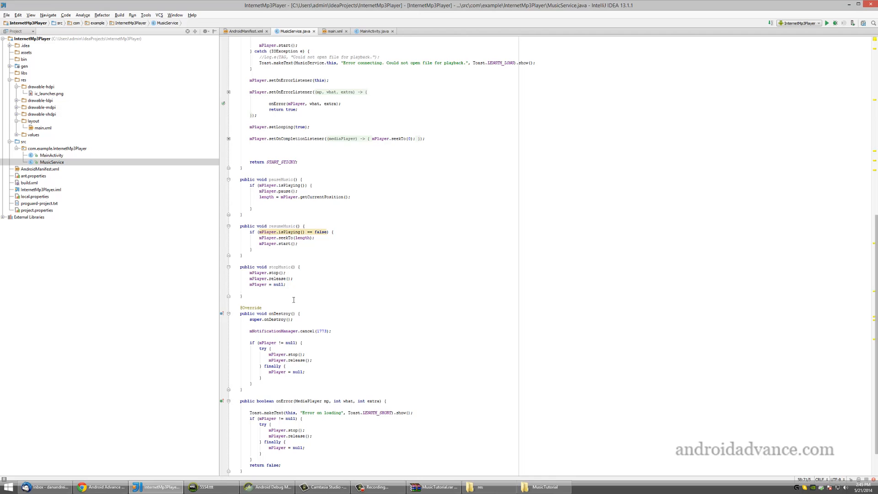
scroll(down, 3)
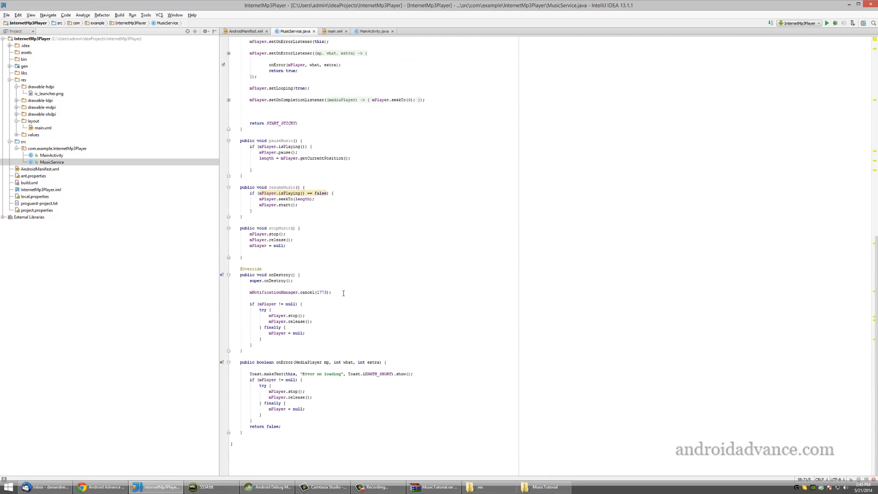
scroll(up, 3)
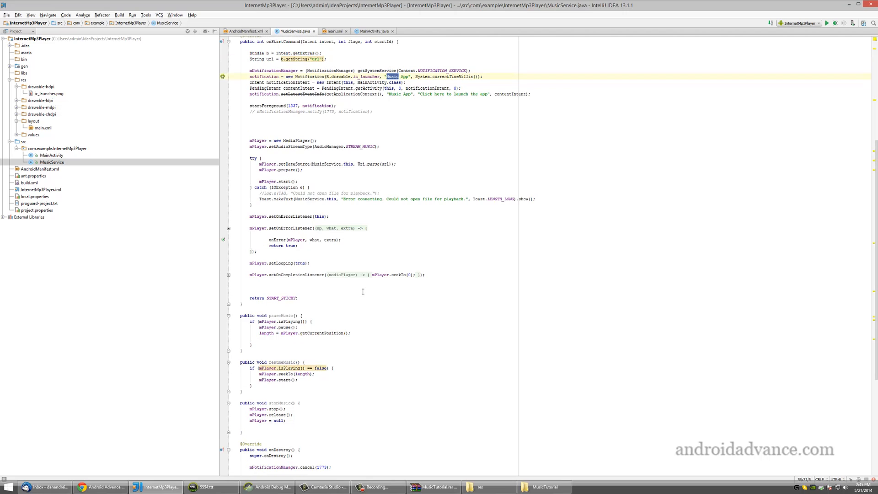
scroll(up, 3)
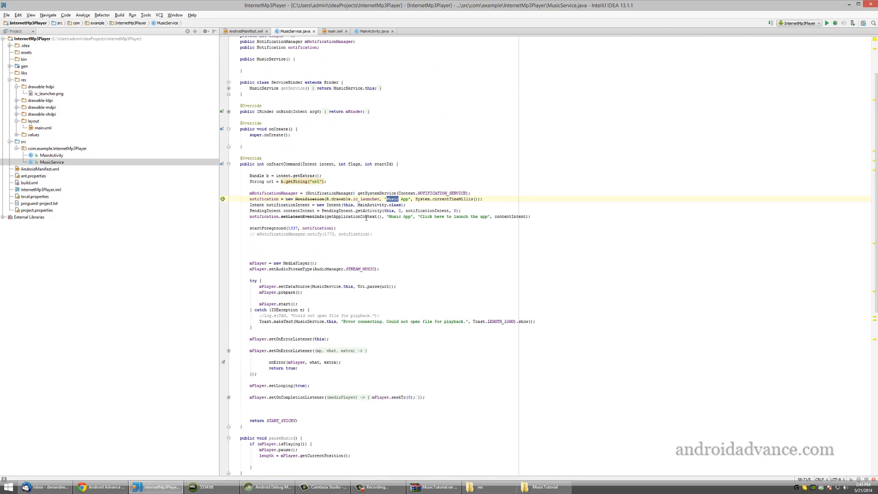
scroll(up, 3)
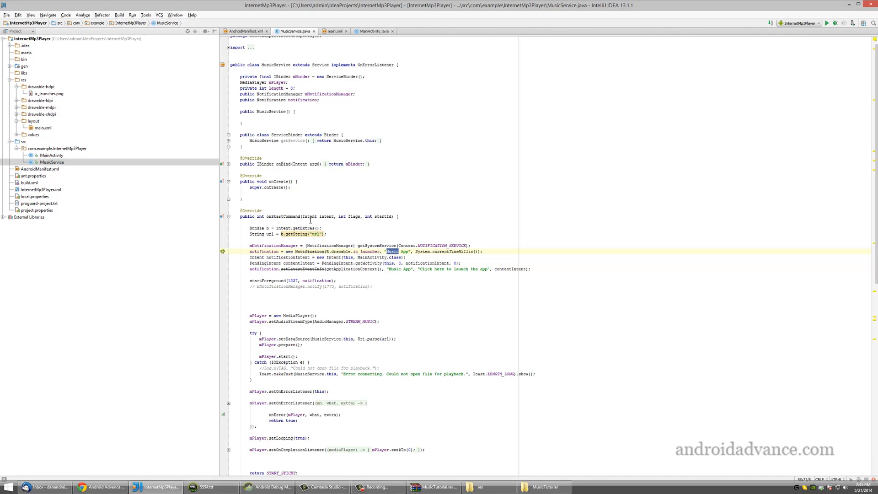
click(316, 233)
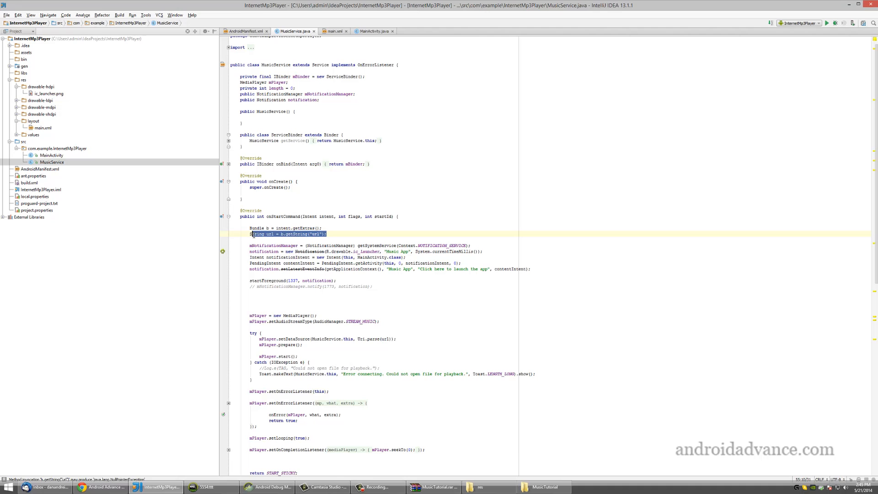
mouse_move(385, 230)
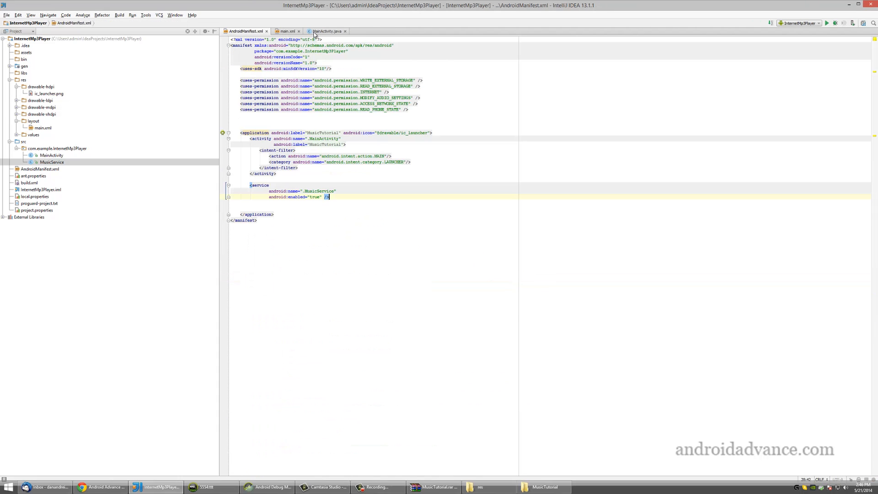
click(328, 31)
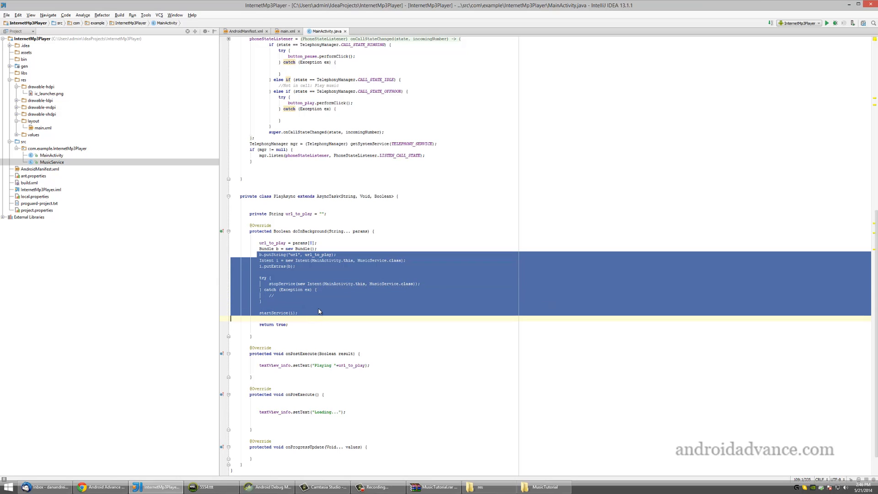
scroll(up, 3)
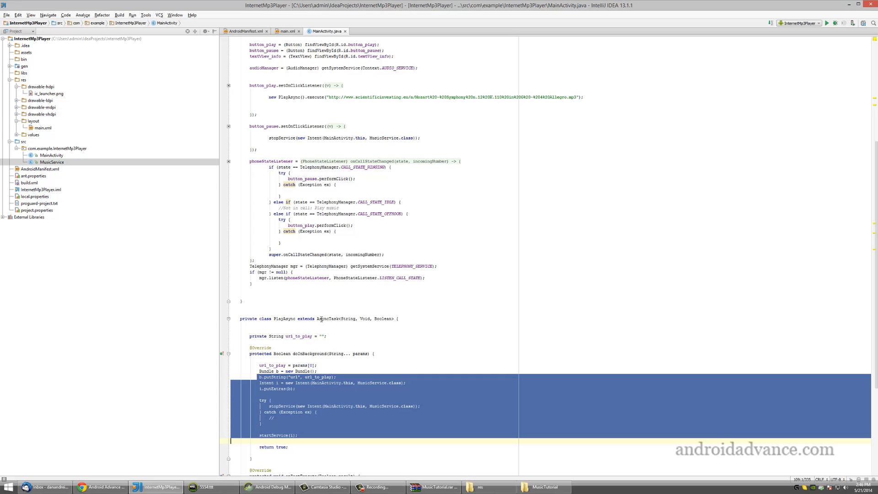
double_click(330, 318)
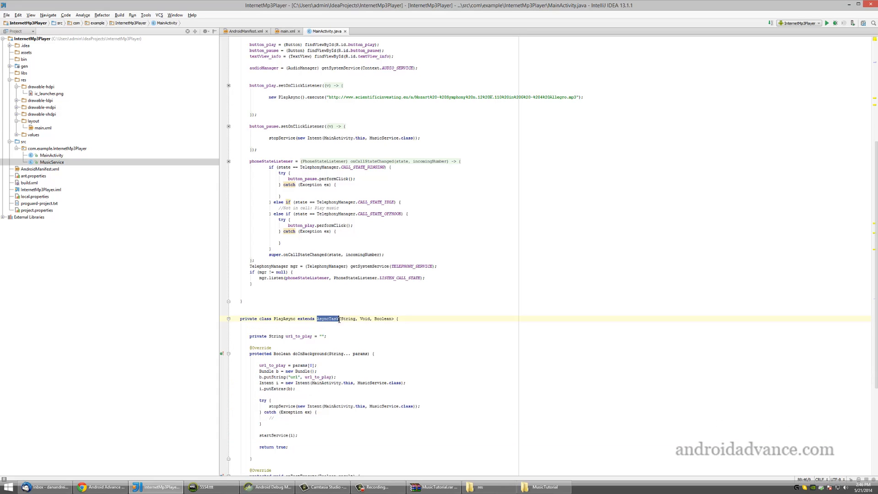
scroll(up, 3)
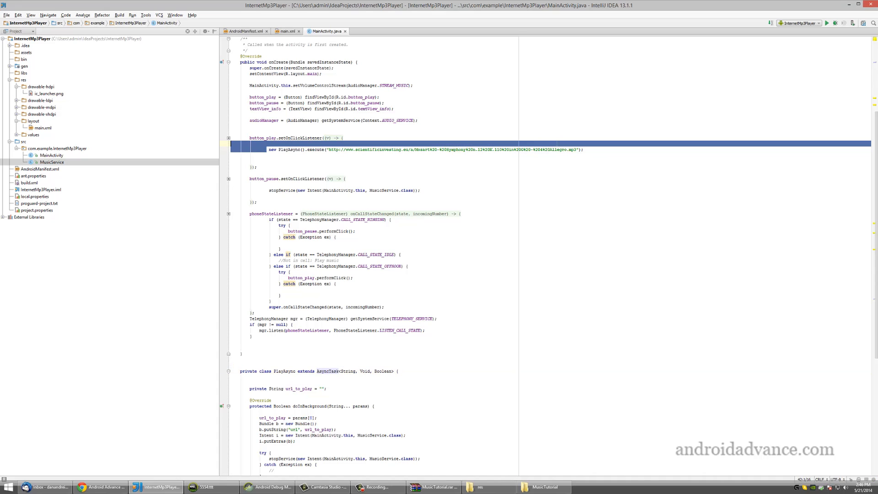
click(356, 161)
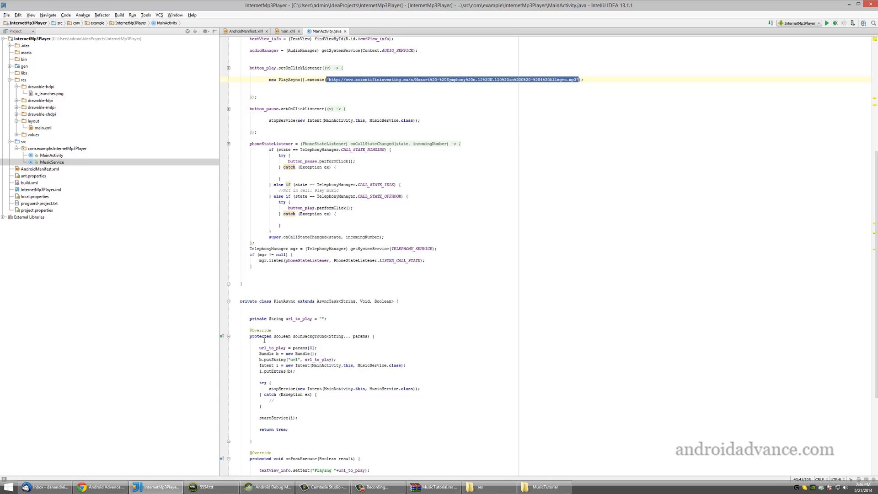
scroll(down, 3)
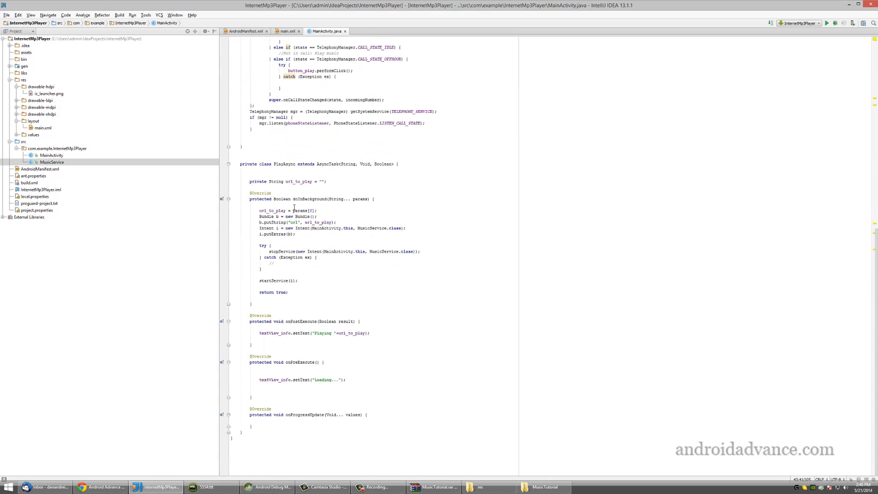
mouse_move(294, 198)
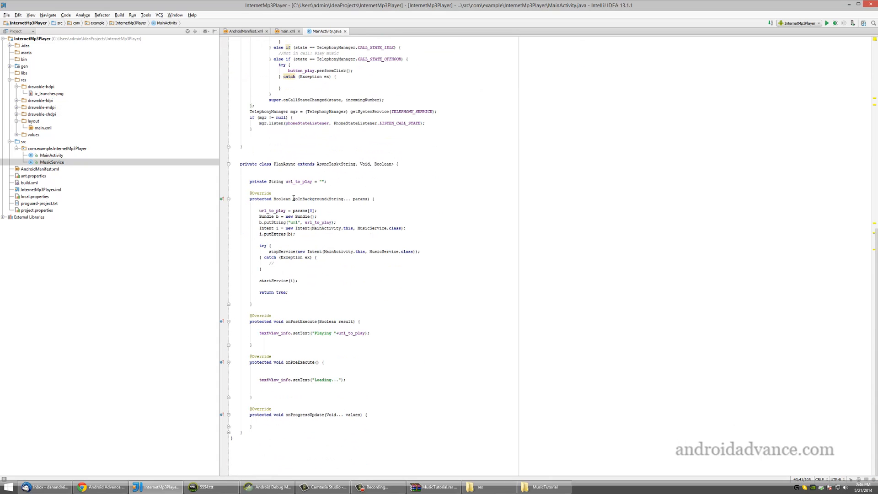
double_click(310, 198)
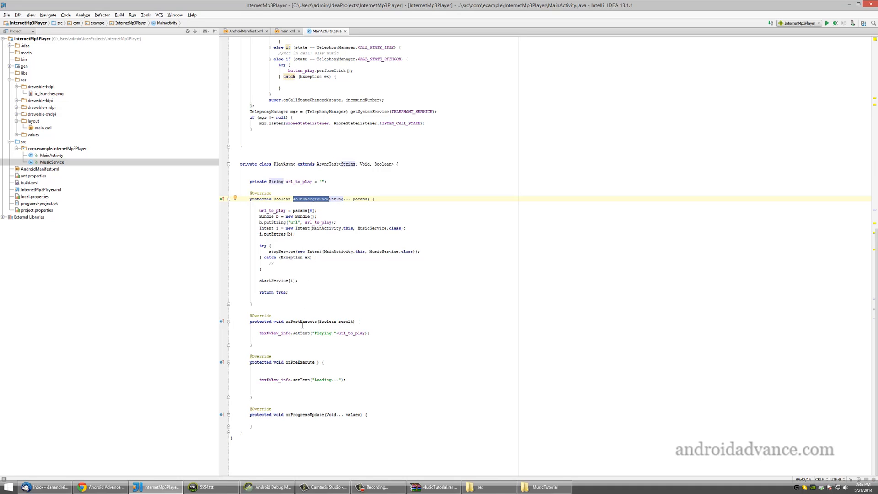
double_click(300, 321)
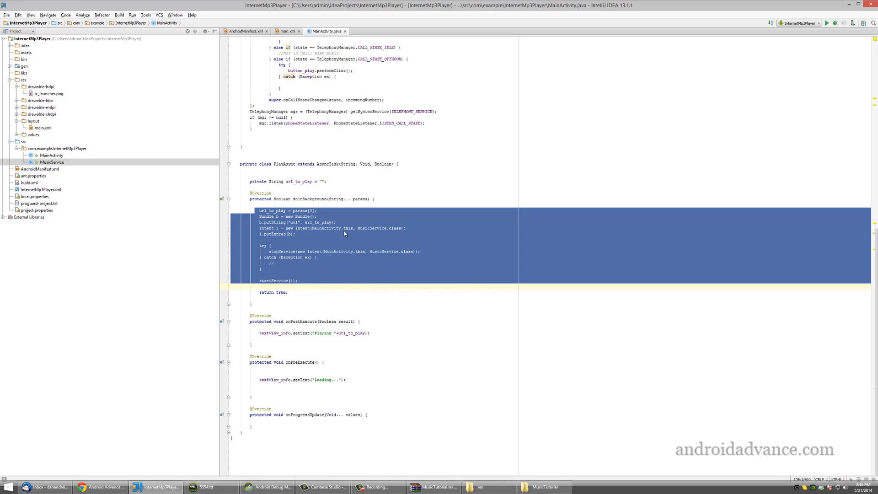
mouse_move(398, 248)
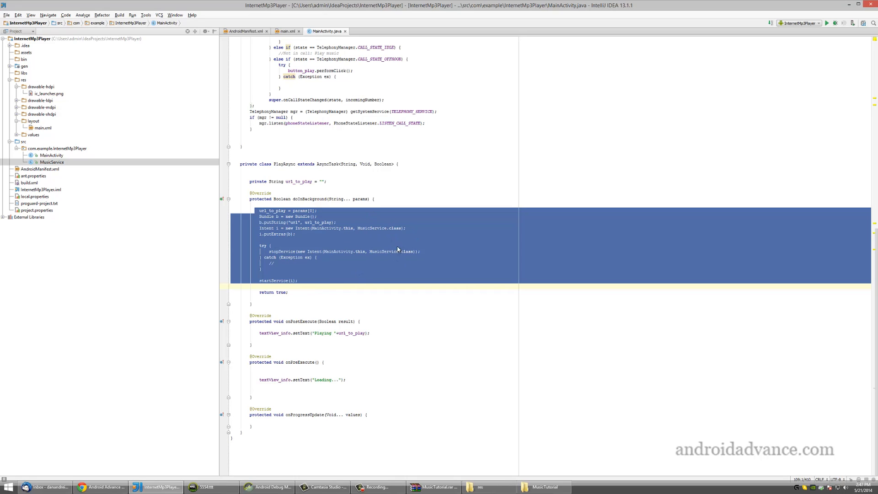
click(406, 228)
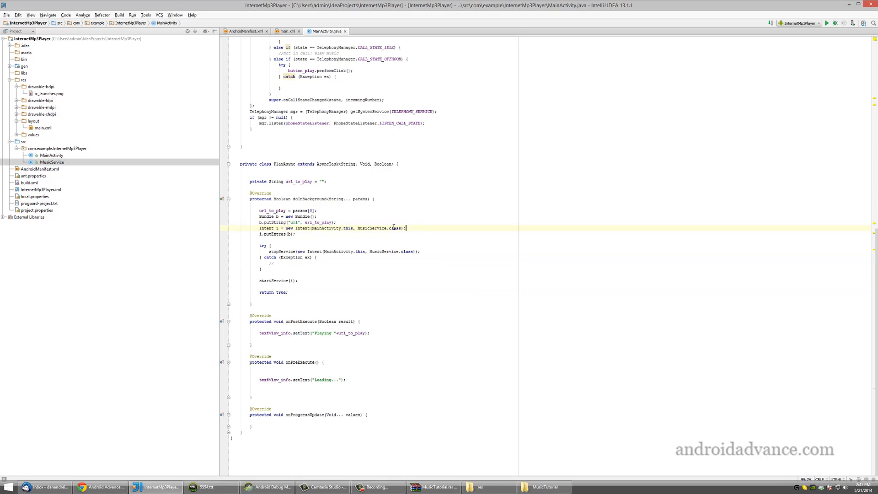
double_click(319, 227)
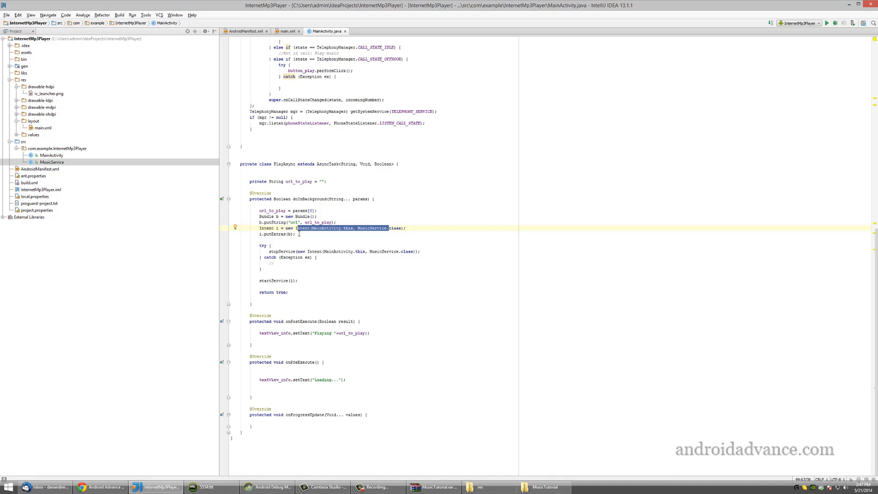
click(378, 227)
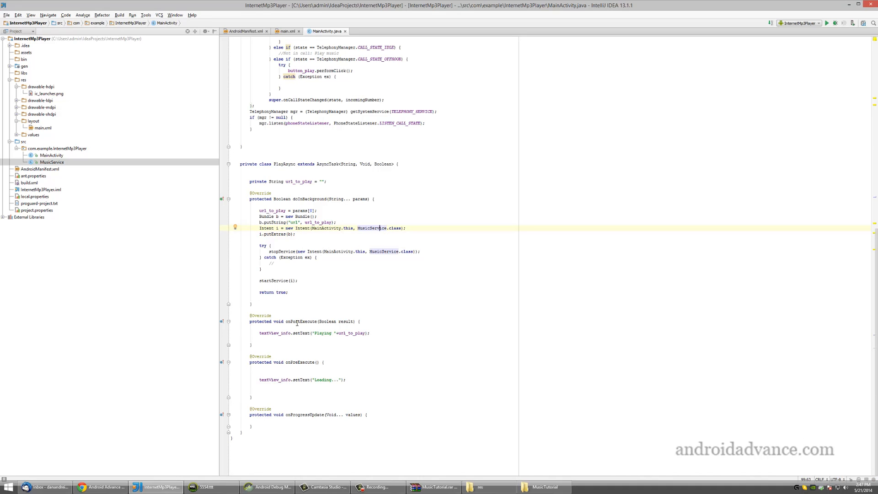
double_click(321, 333)
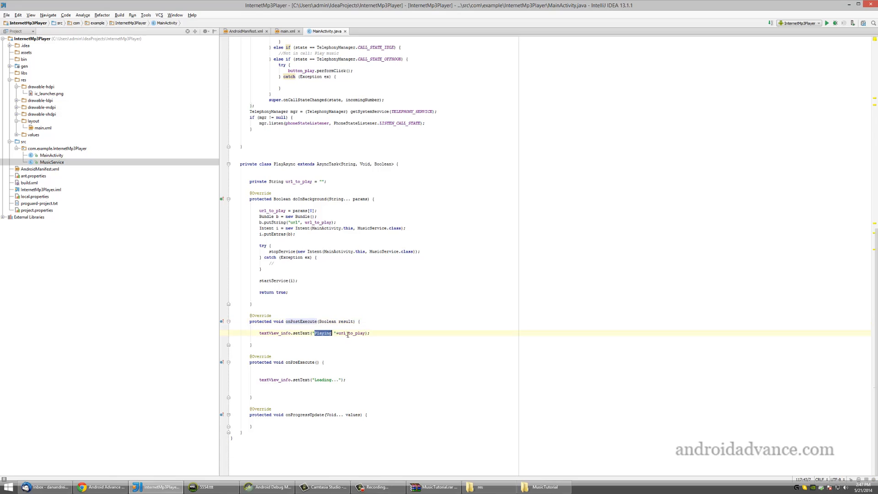
double_click(351, 333)
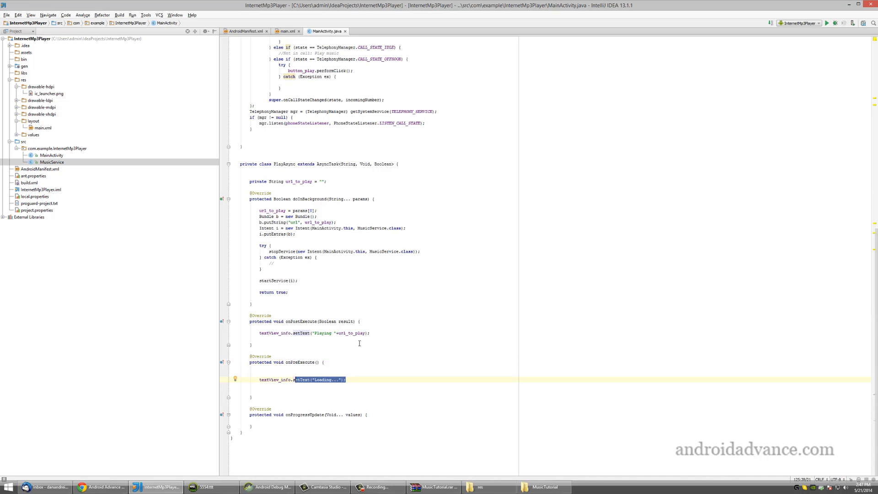
scroll(up, 3)
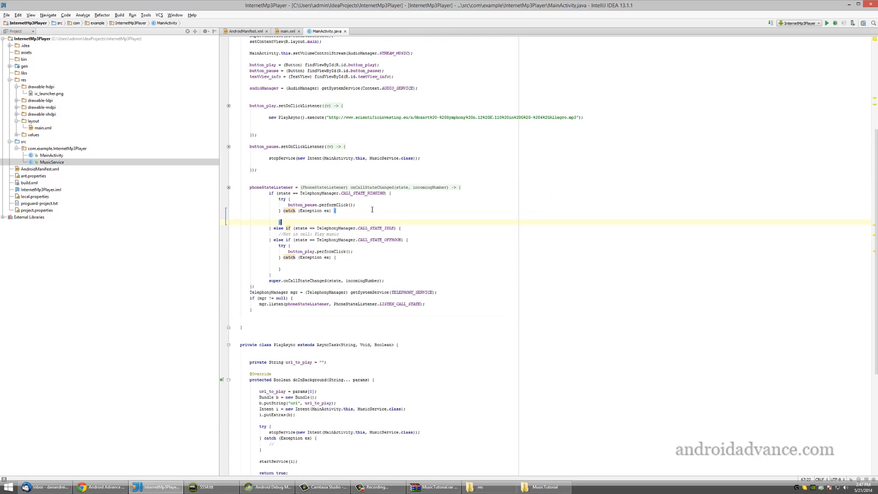
double_click(361, 193)
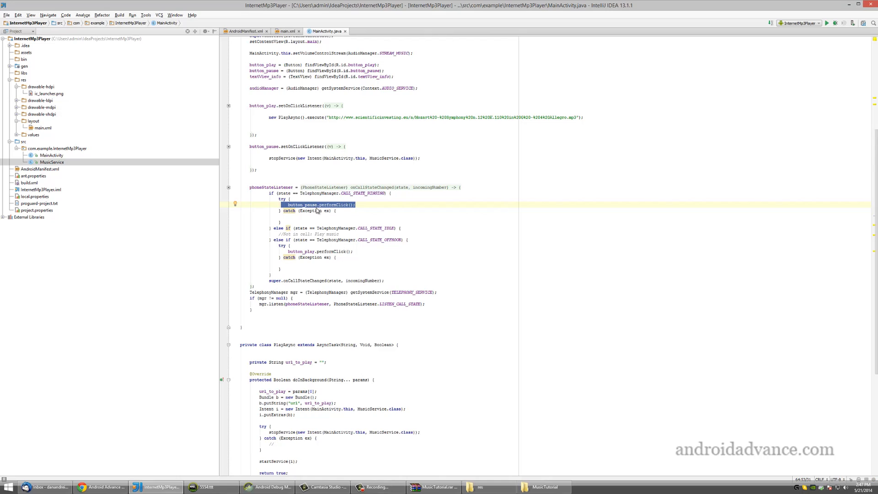
mouse_move(385, 246)
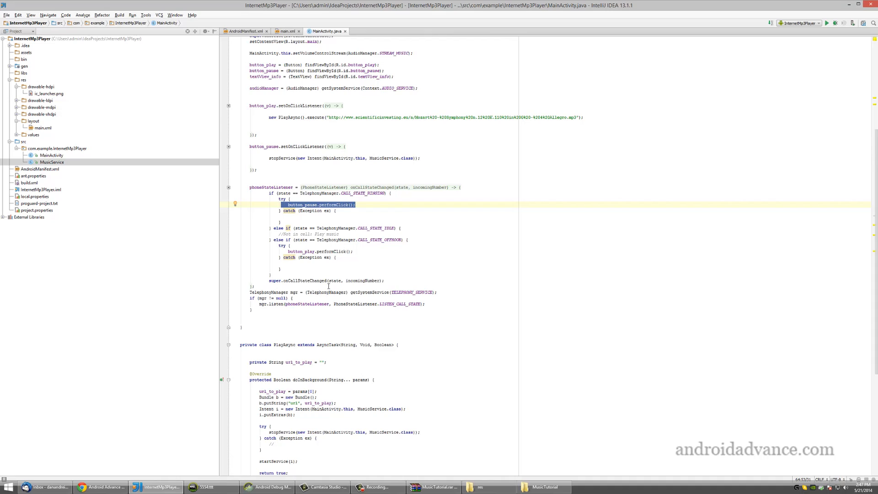
double_click(379, 239)
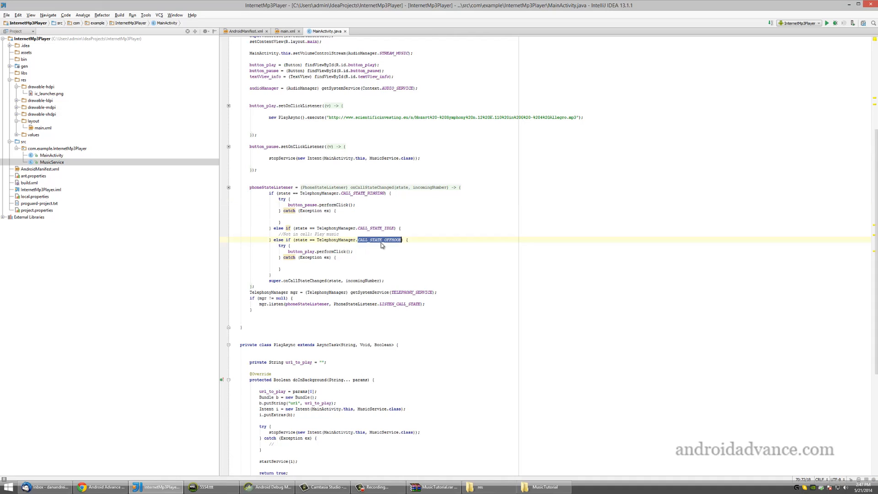
click(380, 246)
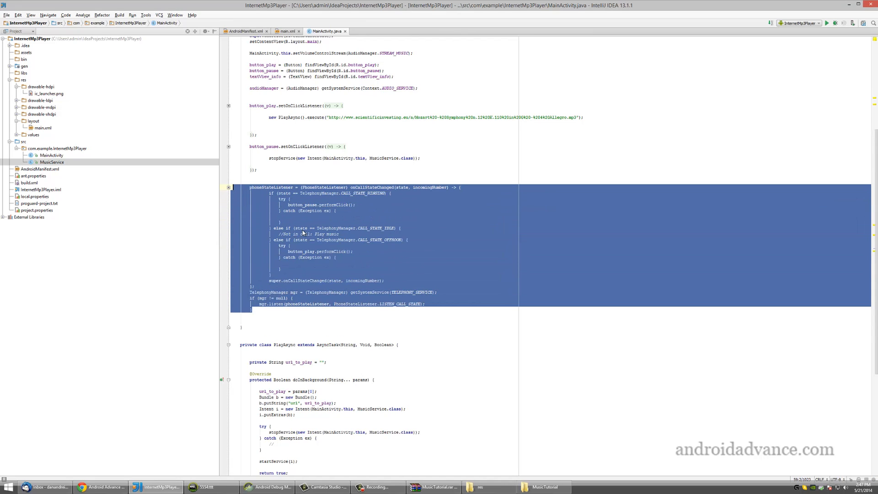
mouse_move(323, 236)
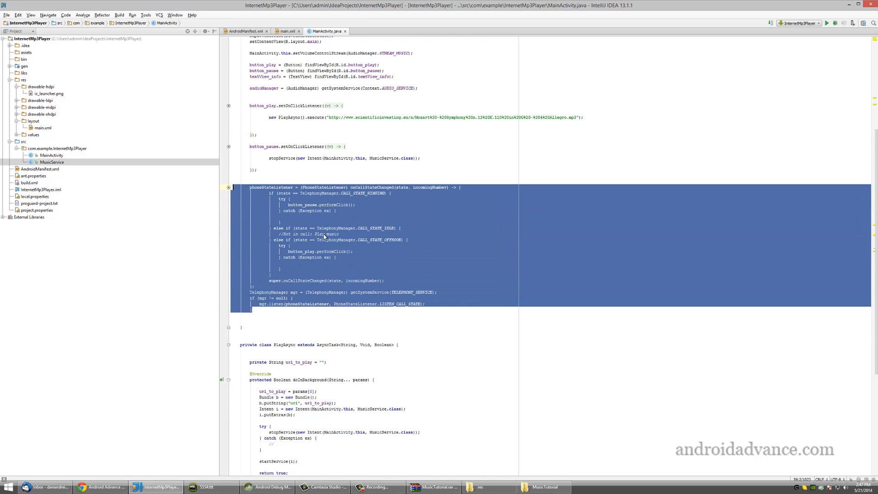
mouse_move(351, 277)
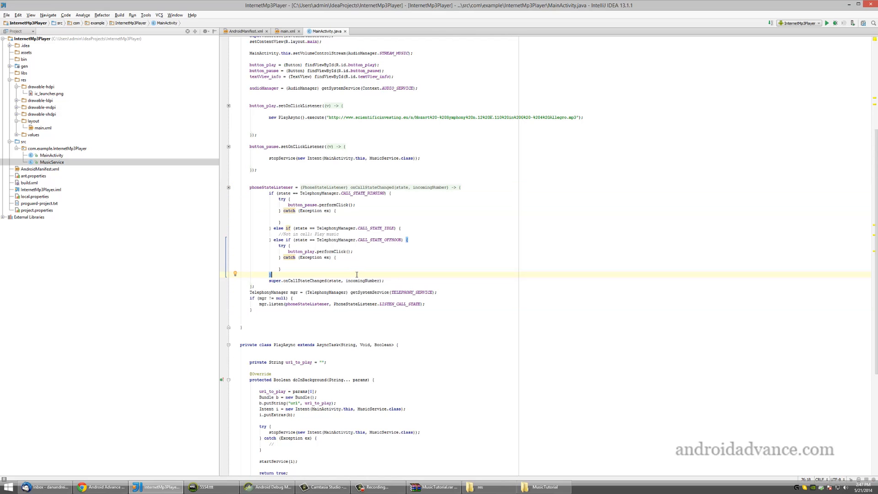
scroll(up, 3)
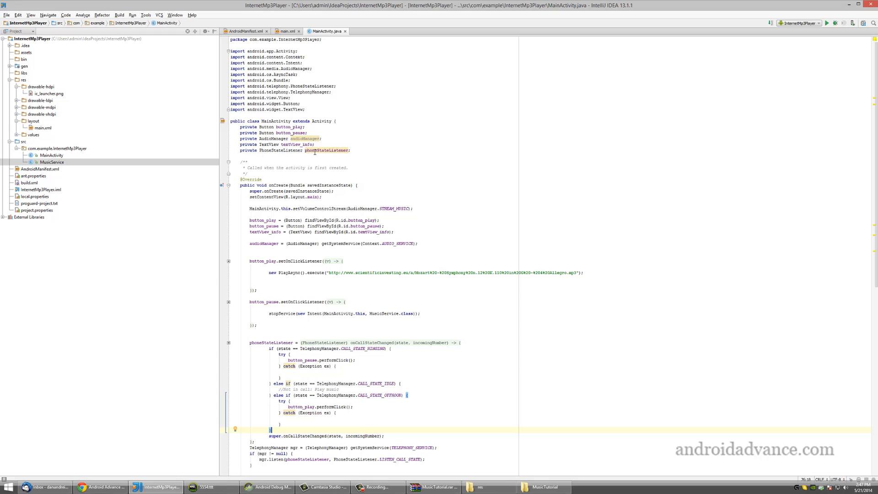
mouse_move(327, 150)
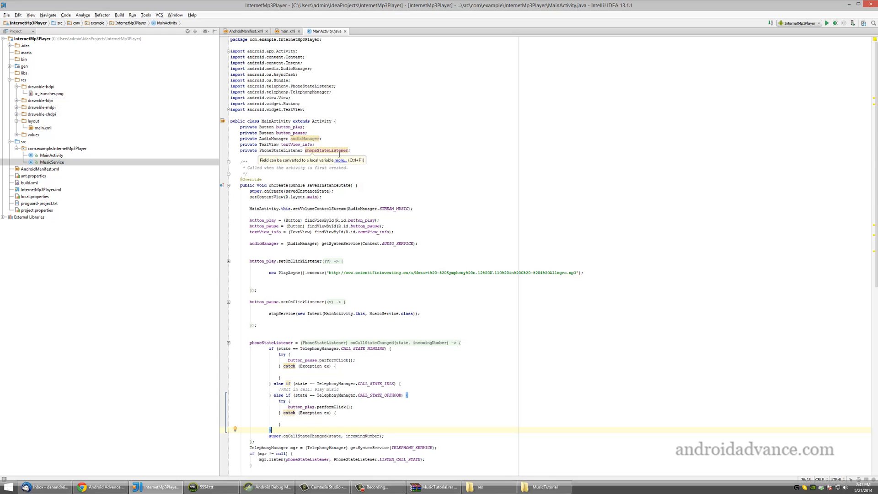
Reopen MusicService.java and look over its binder, onStartCommand notification setup and MediaPlayer error handling.
click(52, 162)
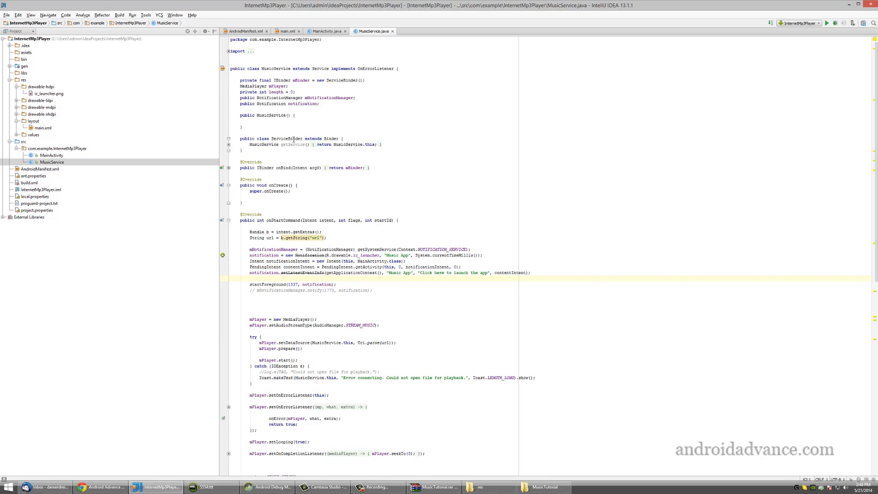
mouse_move(357, 156)
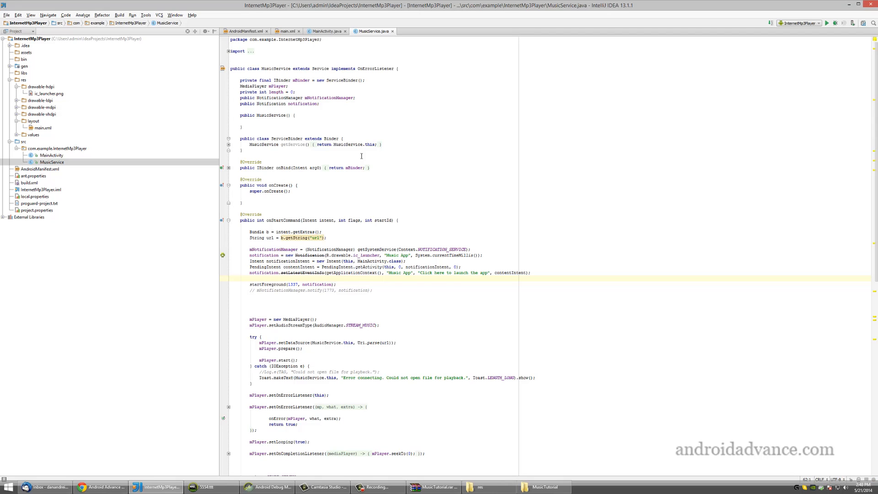
scroll(down, 3)
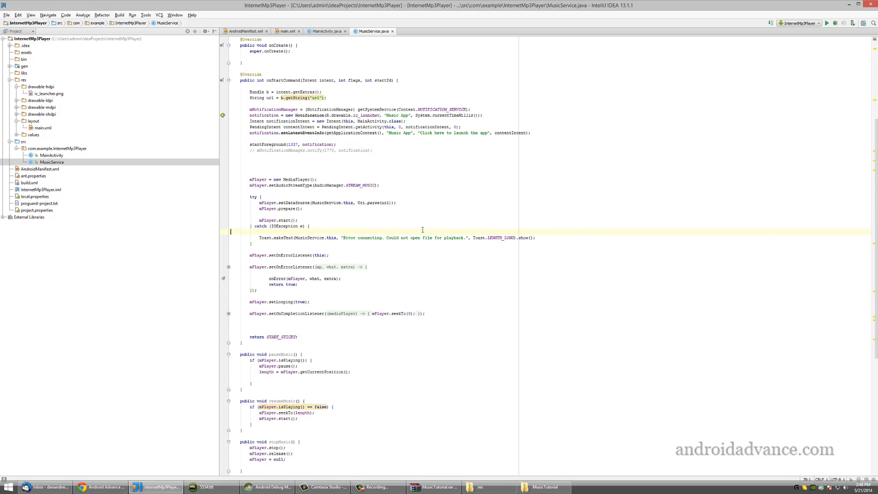
scroll(up, 3)
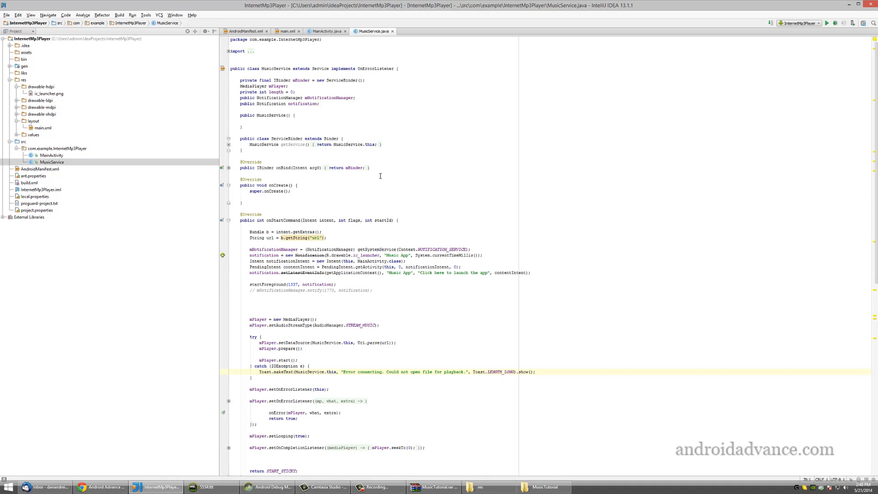
mouse_move(402, 297)
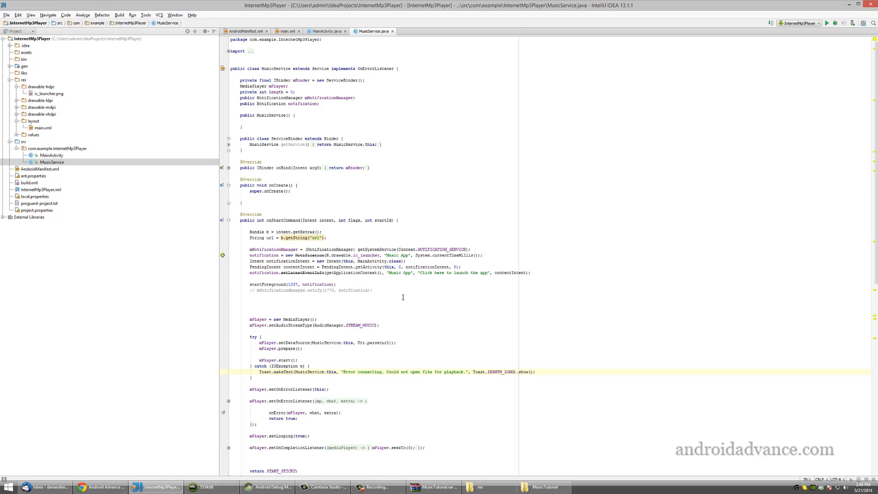
mouse_move(326, 61)
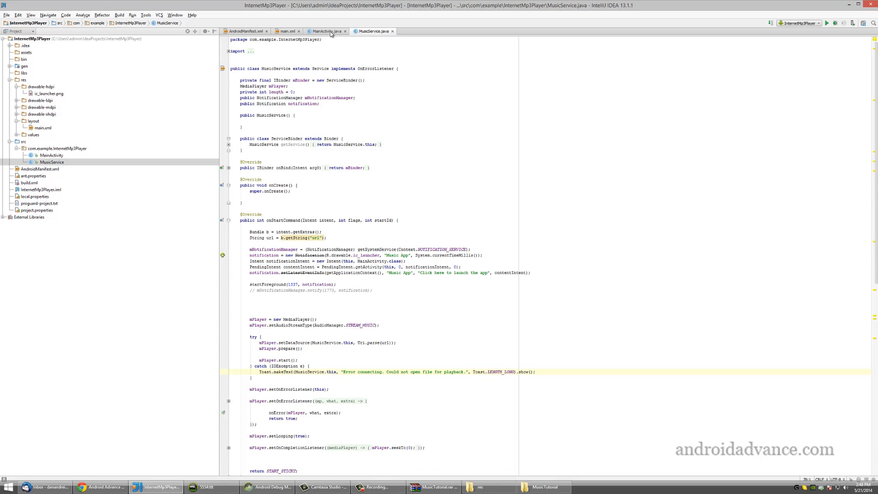
Return to MainActivity.java and highlight the hard-coded Mozart MP3 URL passed to PlayAsync.
click(324, 31)
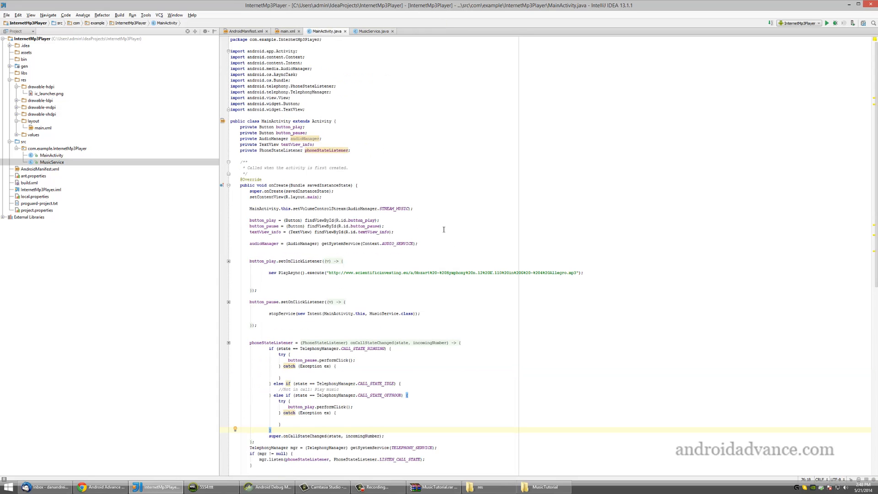
mouse_move(340, 156)
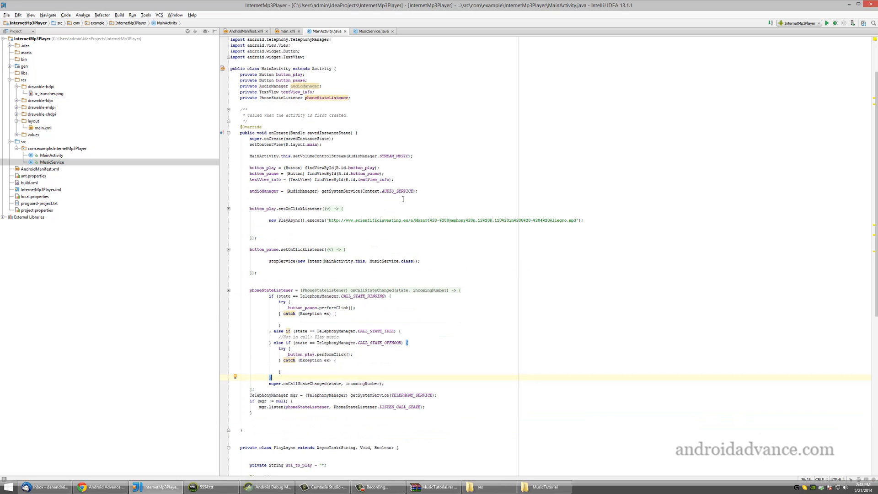
mouse_move(384, 250)
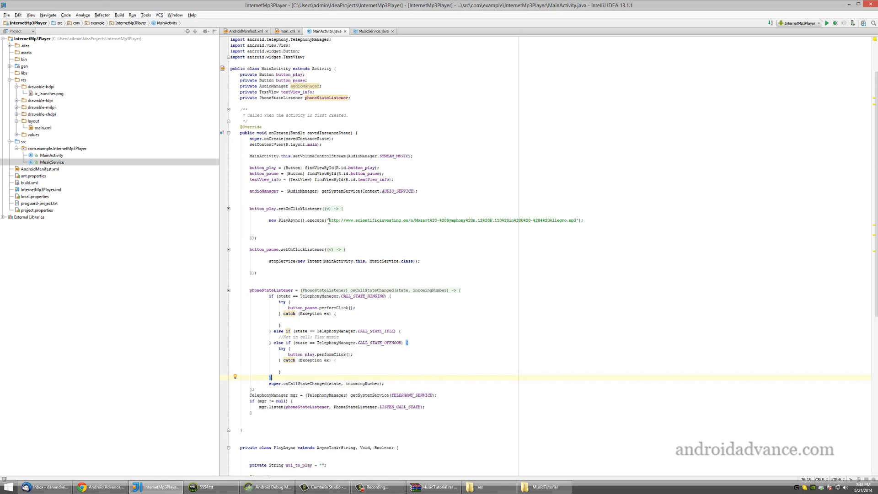
double_click(453, 219)
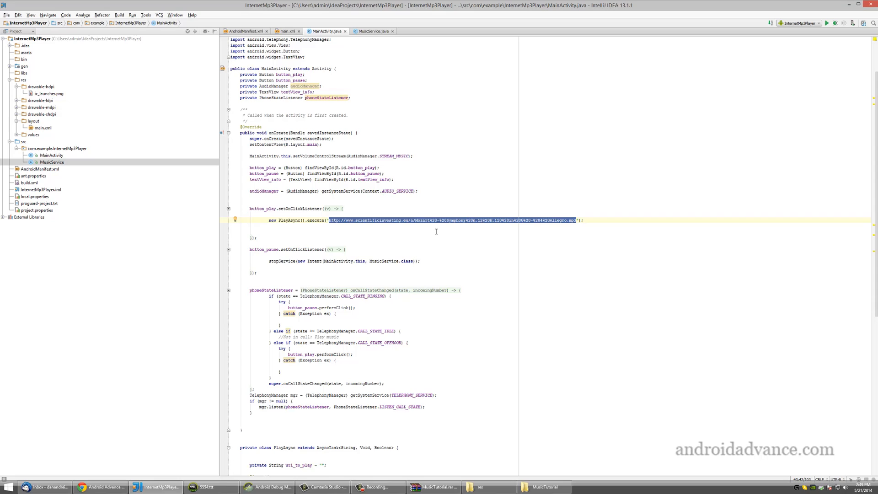
mouse_move(459, 438)
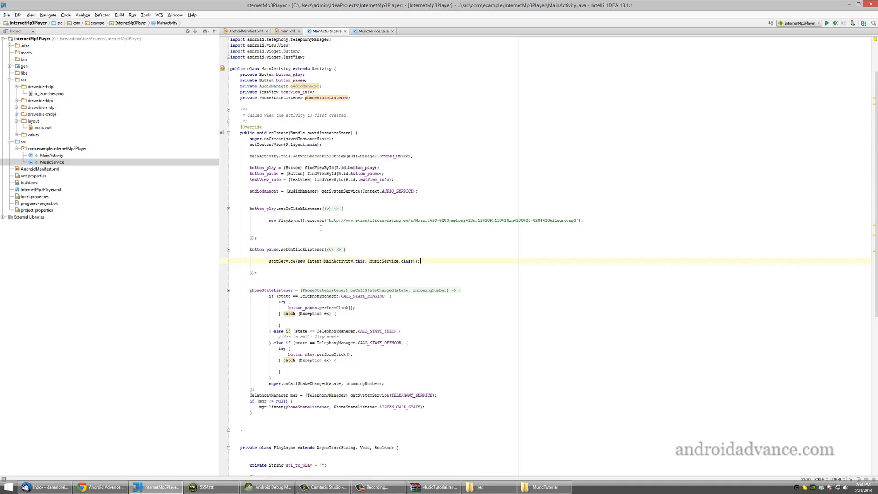
mouse_move(318, 138)
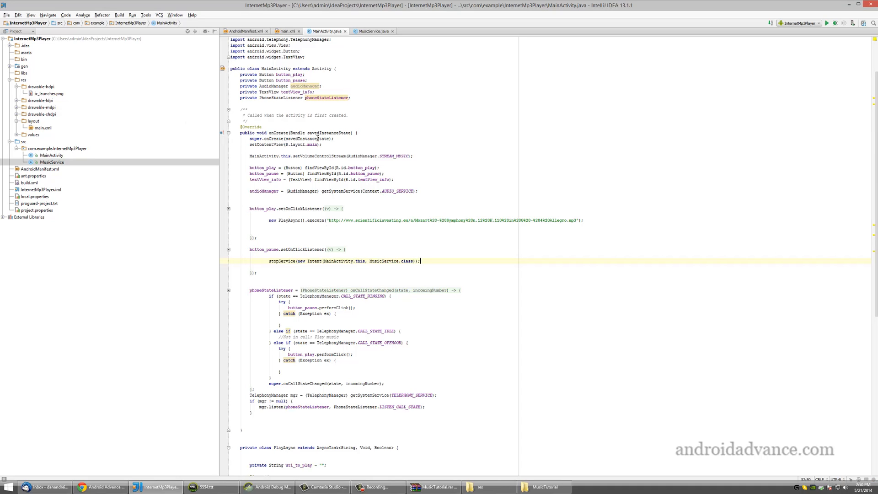
mouse_move(430, 238)
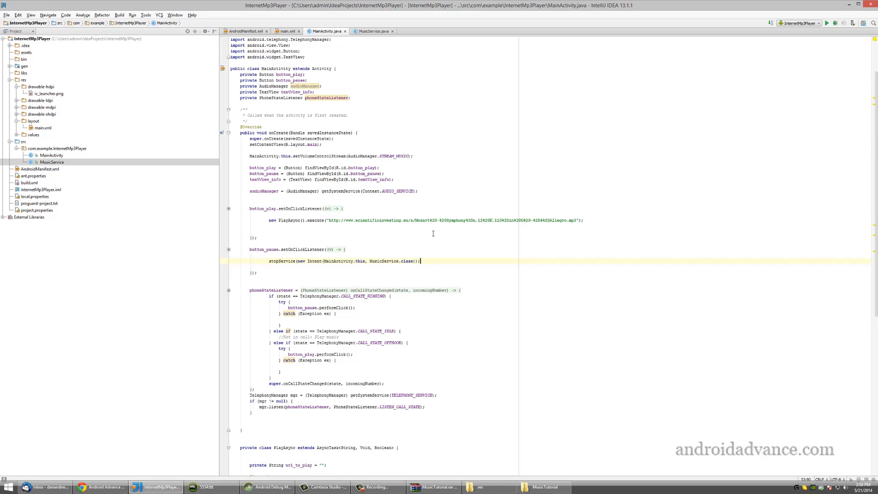
mouse_move(357, 398)
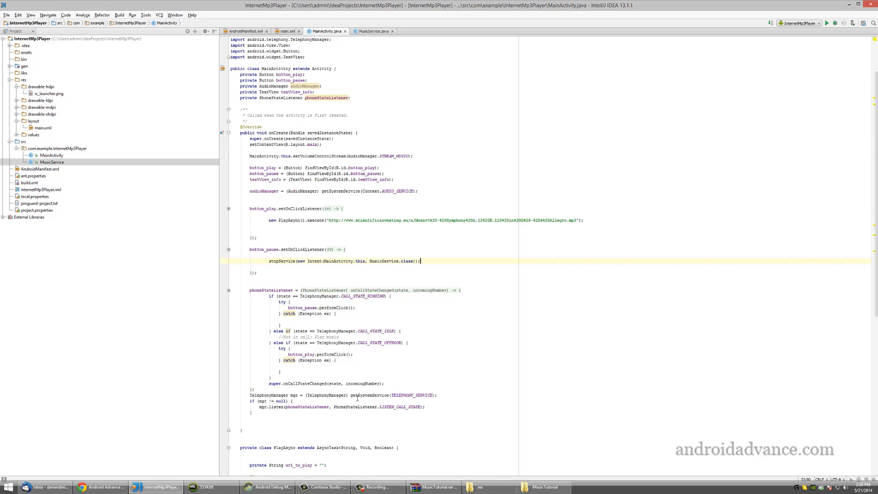